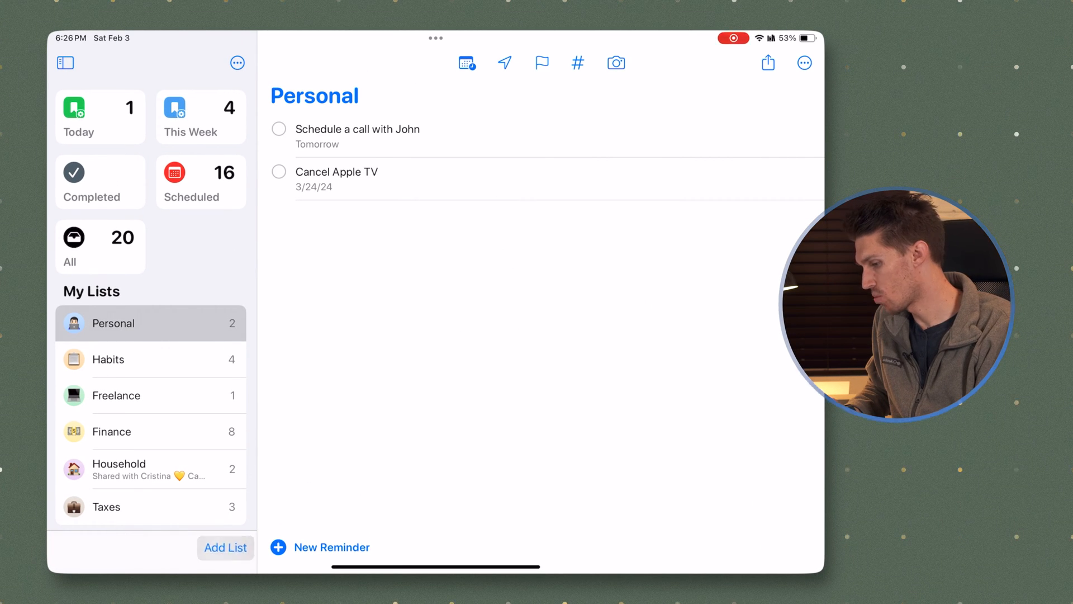
Start a new list and set its list type to Smart List
left_click(225, 548)
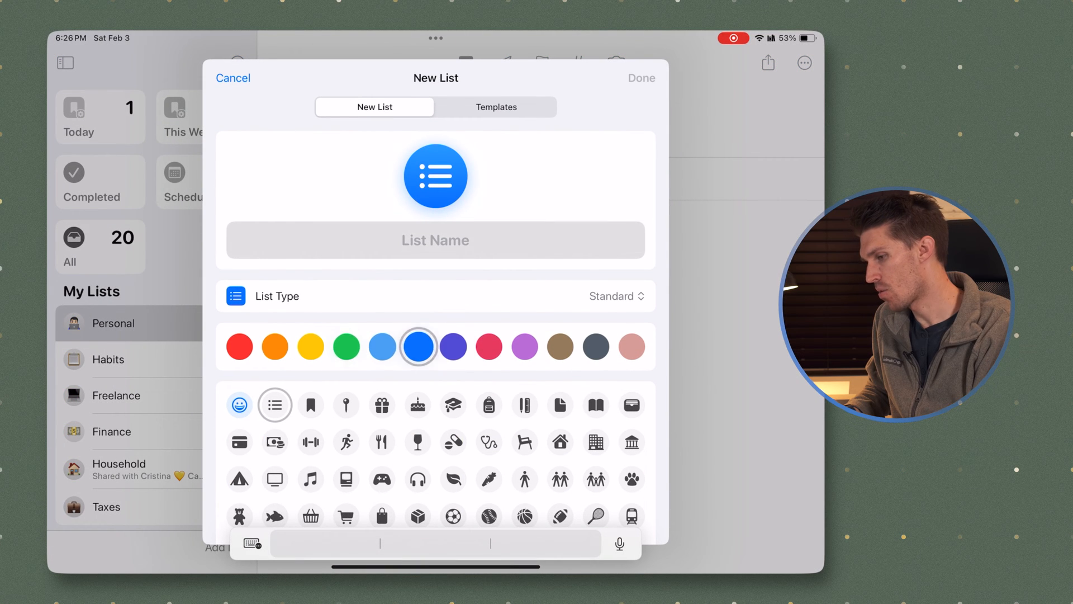
left_click(613, 296)
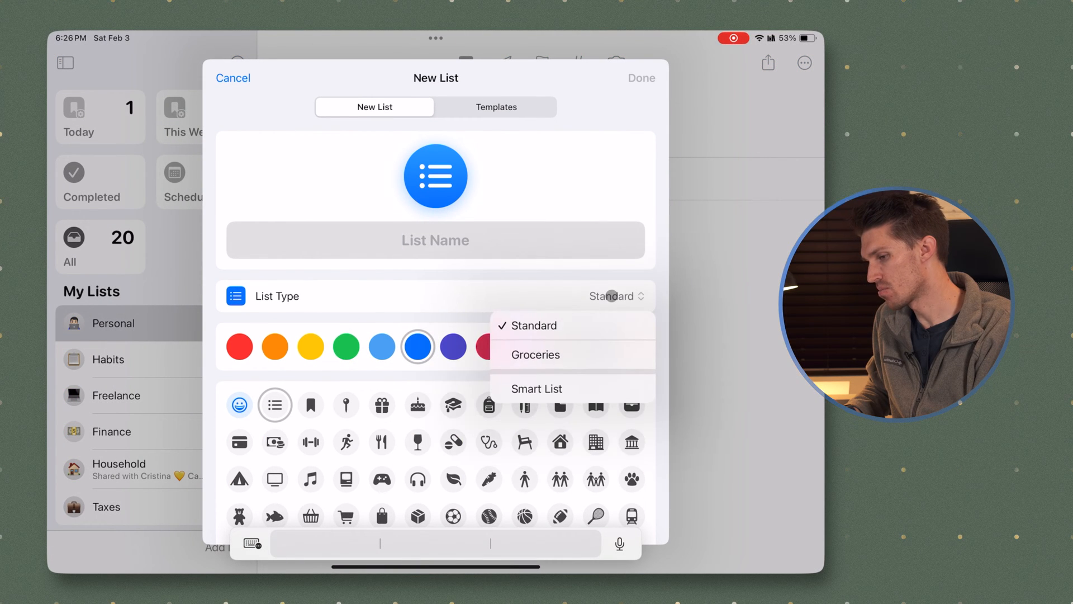
left_click(538, 388)
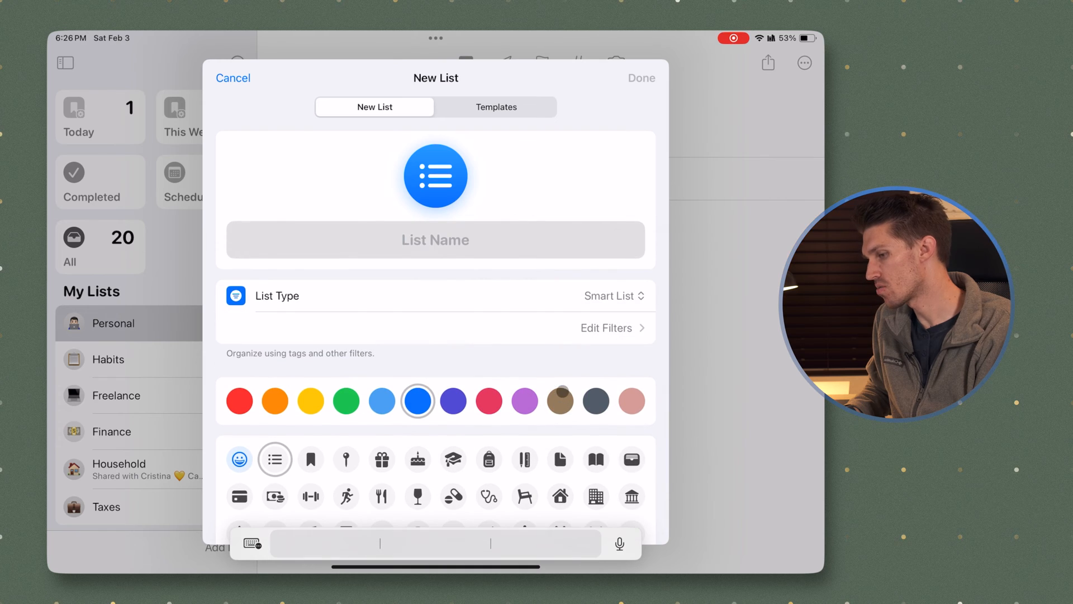
Name it 'Smart List', make it yellow with a graduation-cap icon, and open its filters
left_click(436, 240)
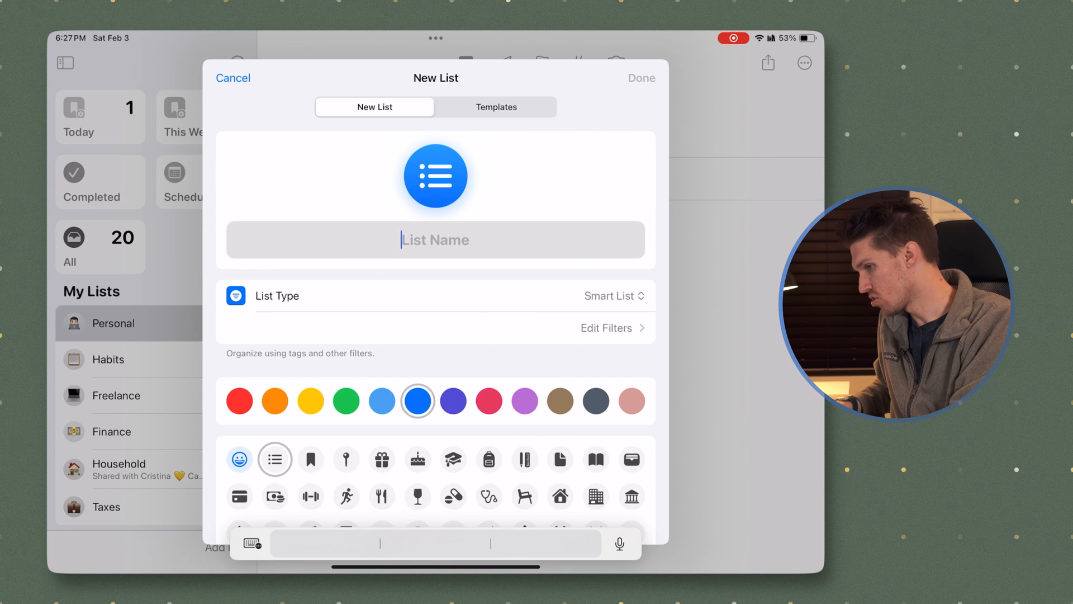
type("Smart L")
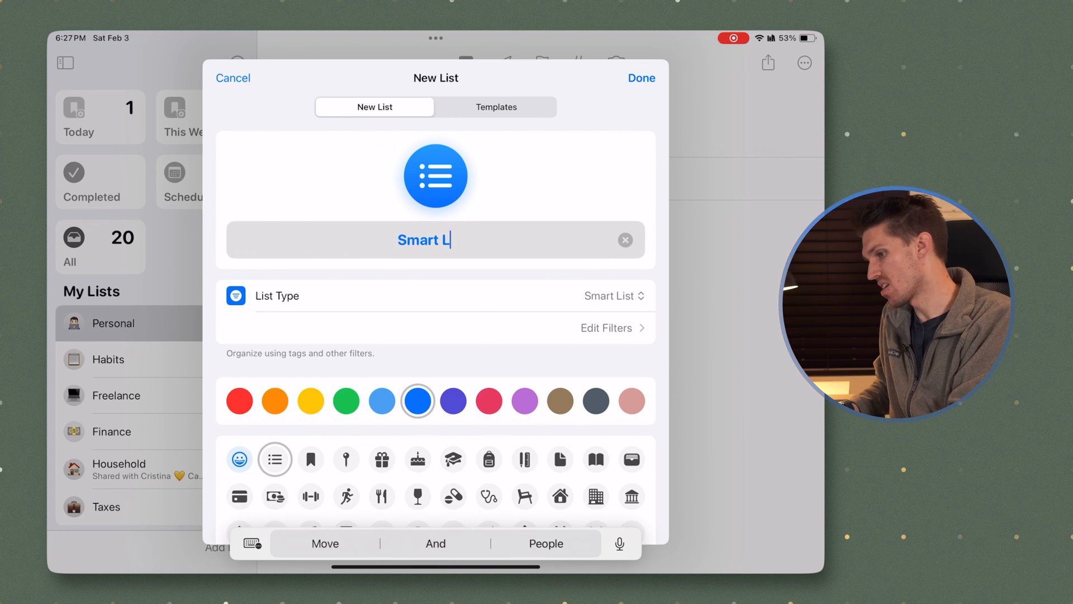
type("ist")
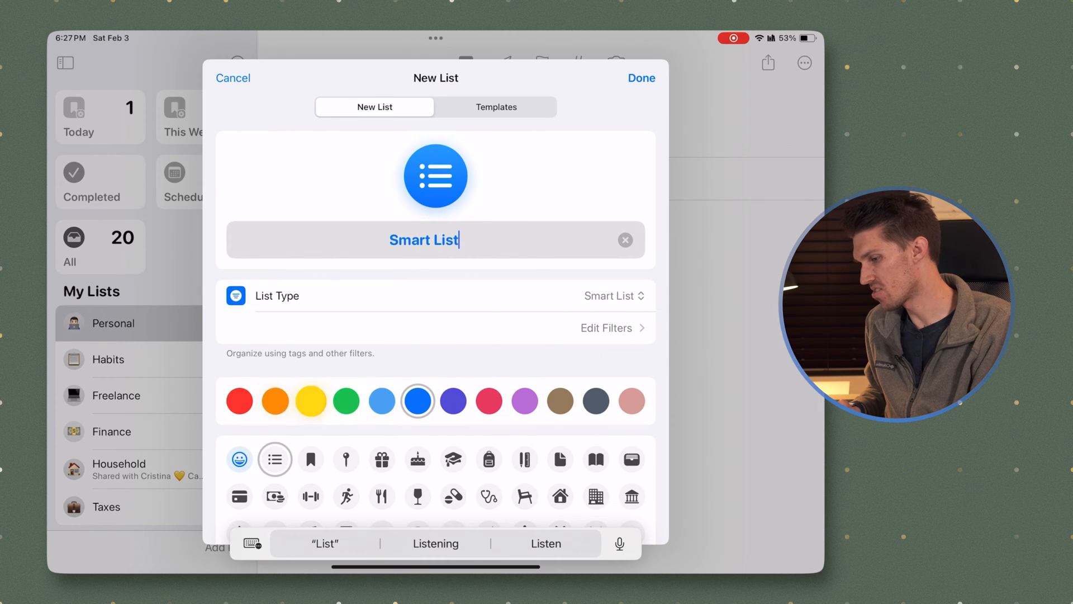
left_click(418, 459)
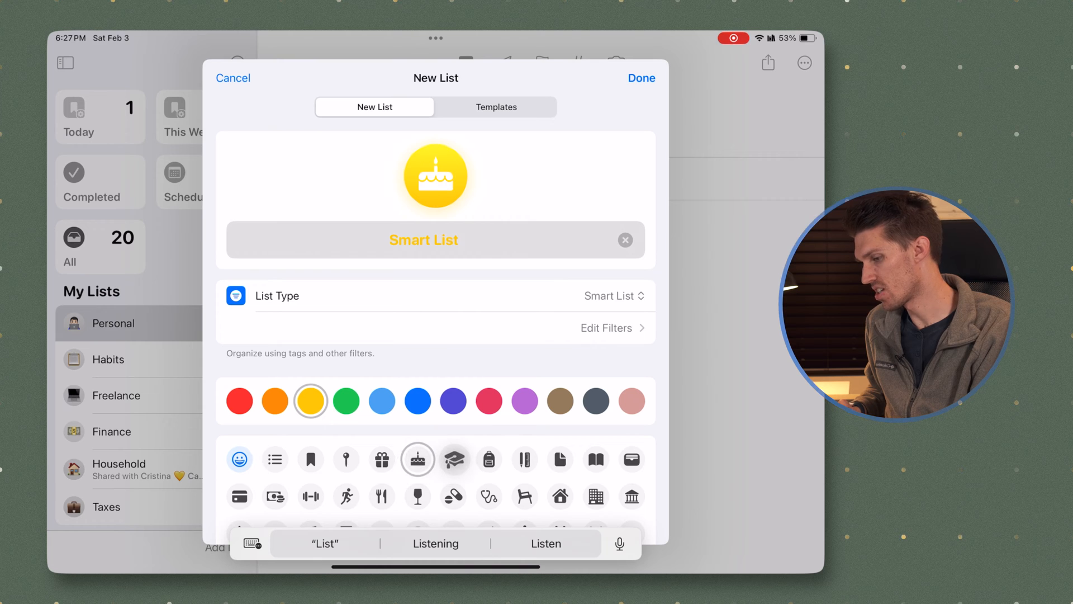
left_click(454, 458)
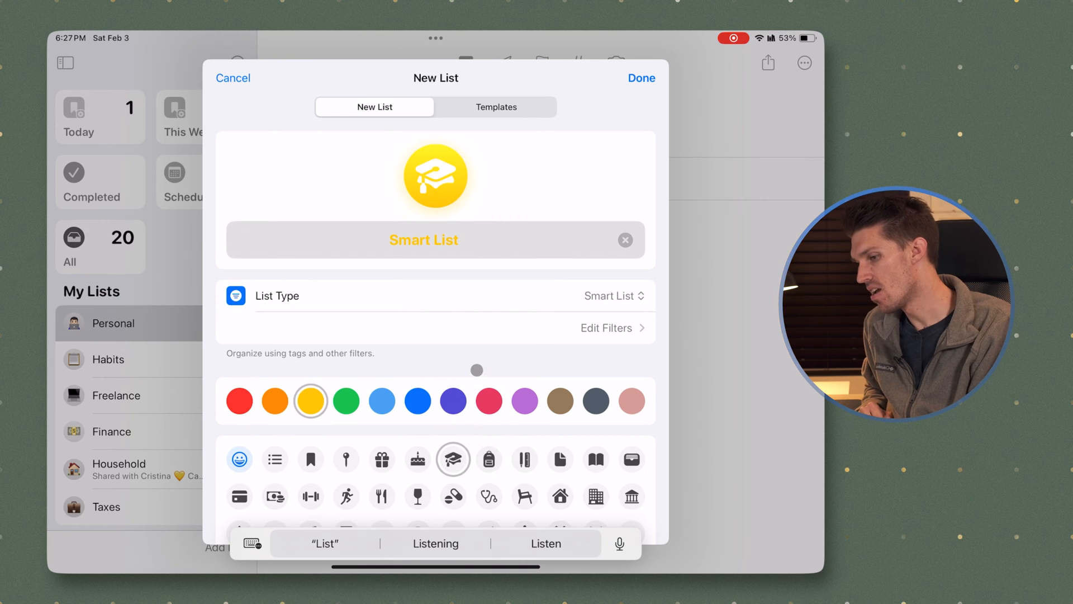
left_click(605, 327)
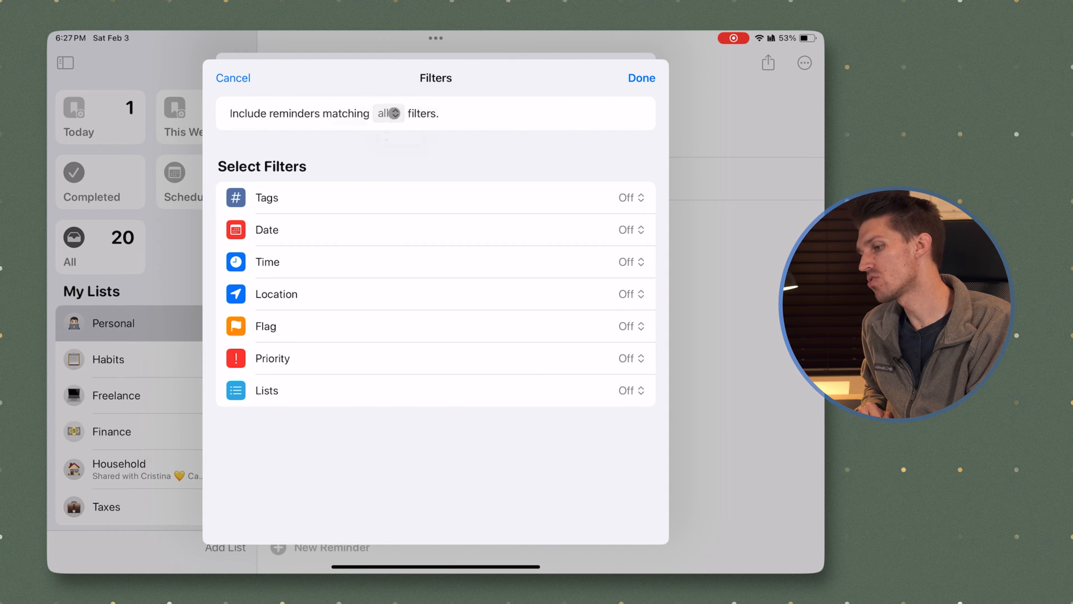
left_click(387, 113)
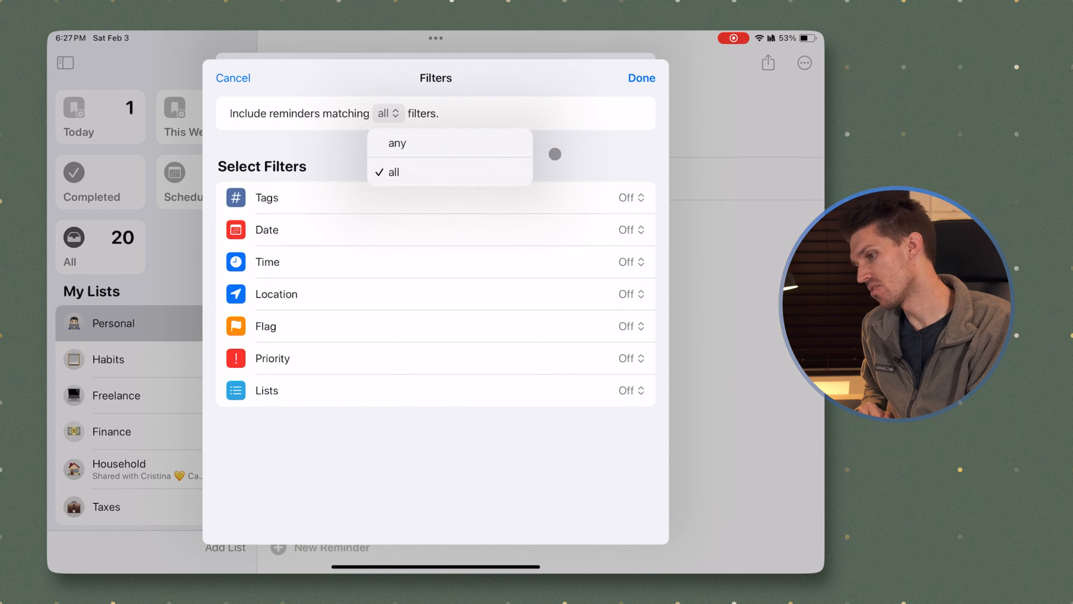
left_click(394, 171)
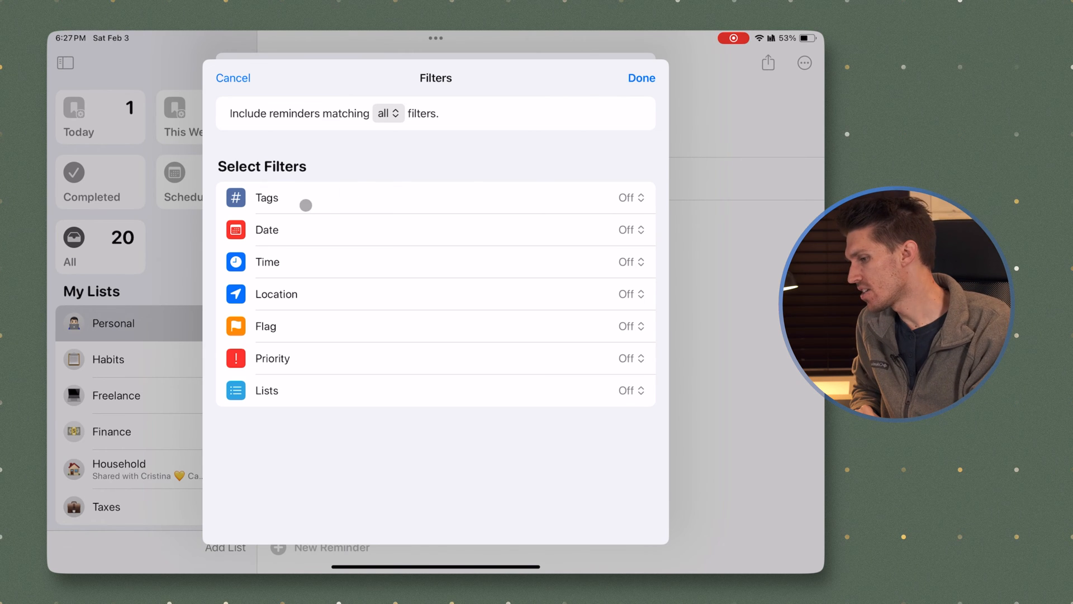
left_click(630, 198)
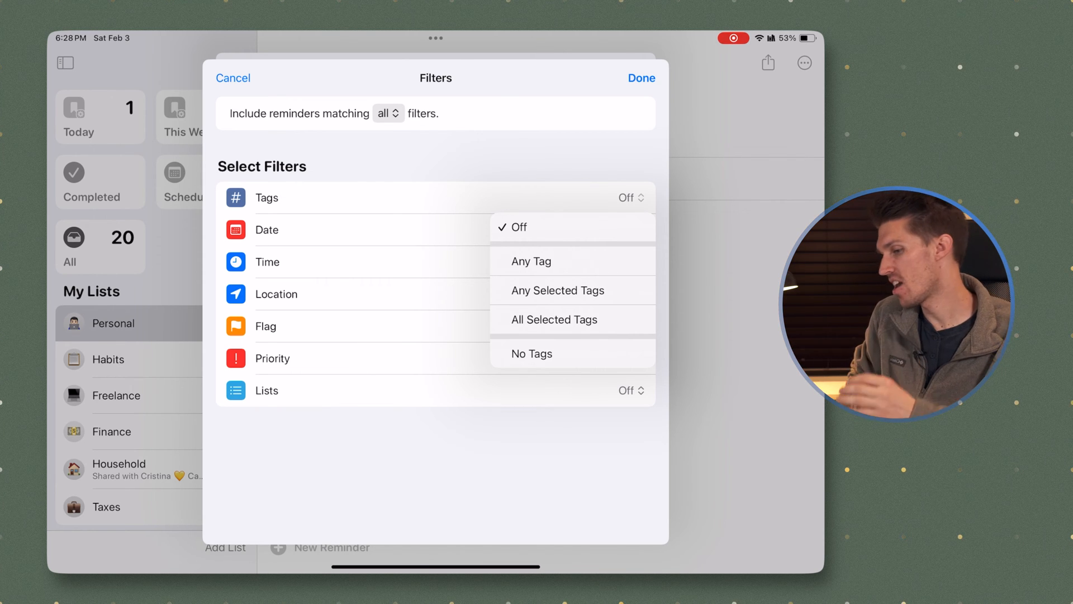
mouse_move(531, 303)
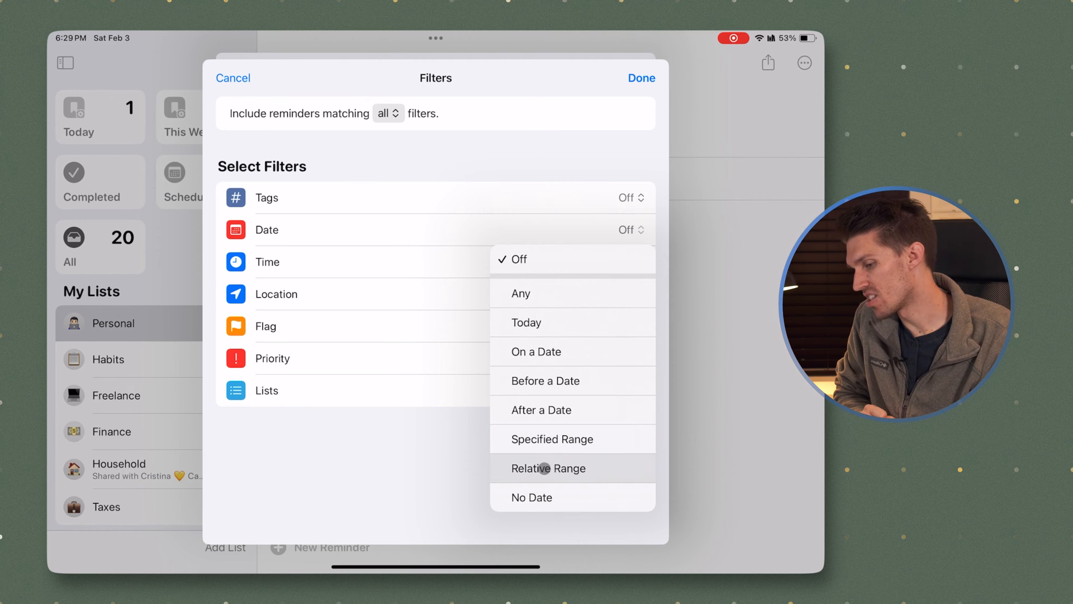
left_click(628, 262)
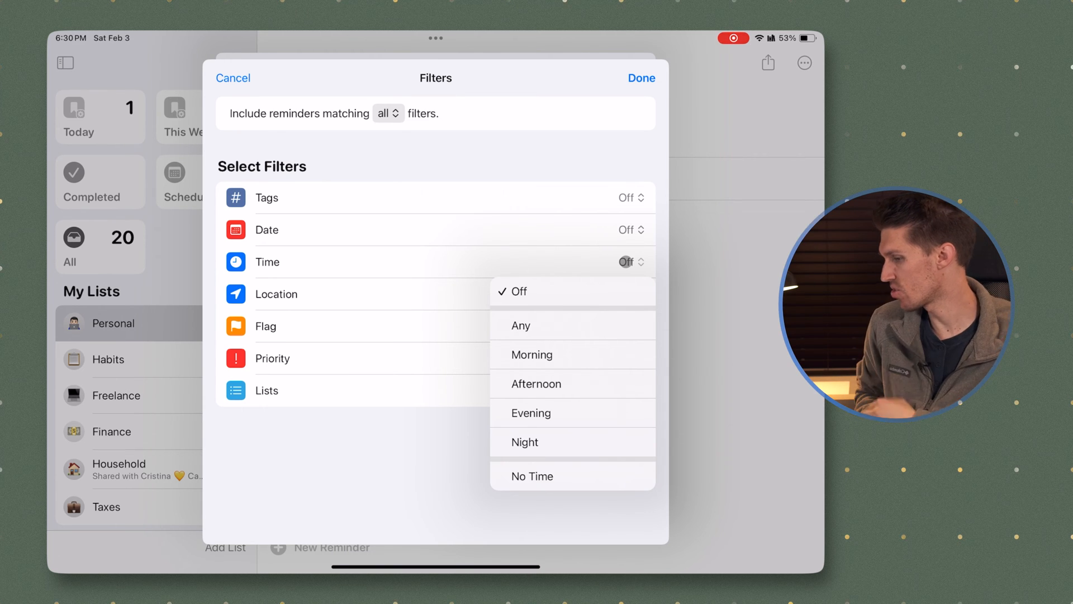
left_click(519, 291)
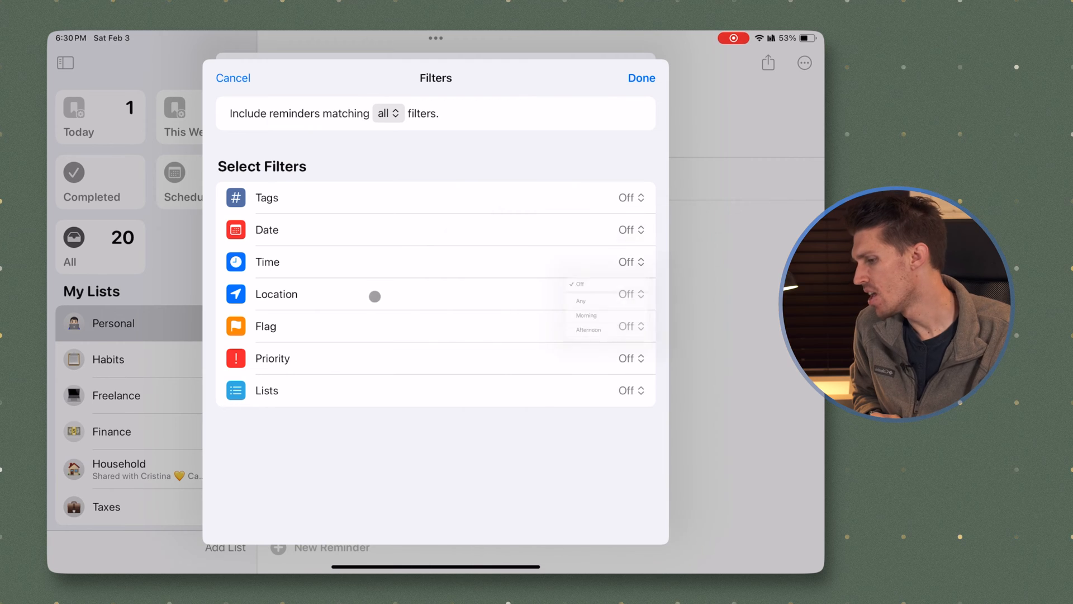
Filter by the specific Home location, exclude the Habits list, and close the sheet
left_click(626, 293)
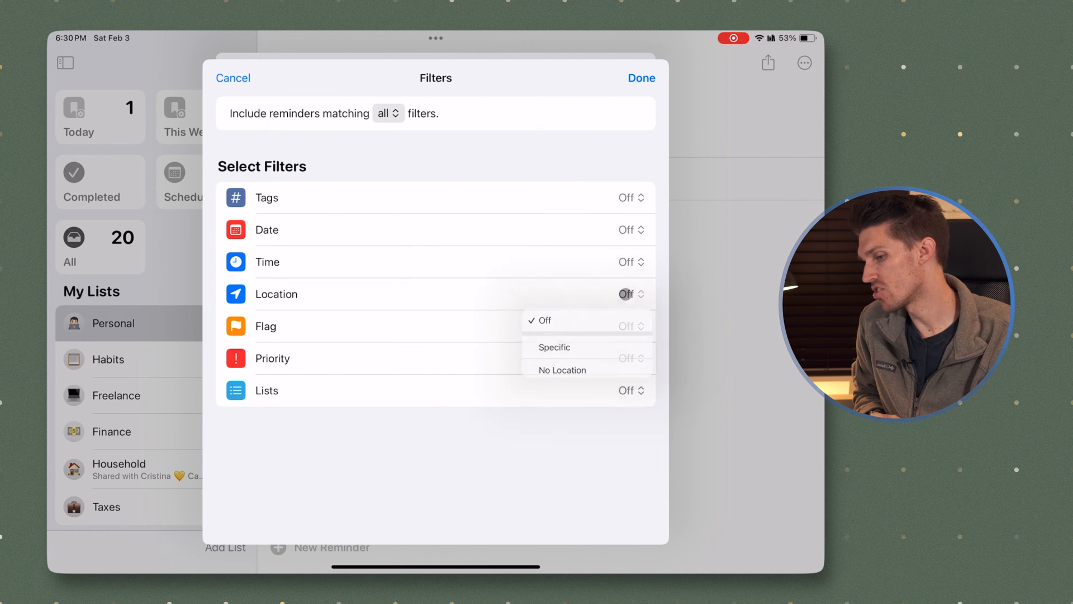
left_click(554, 347)
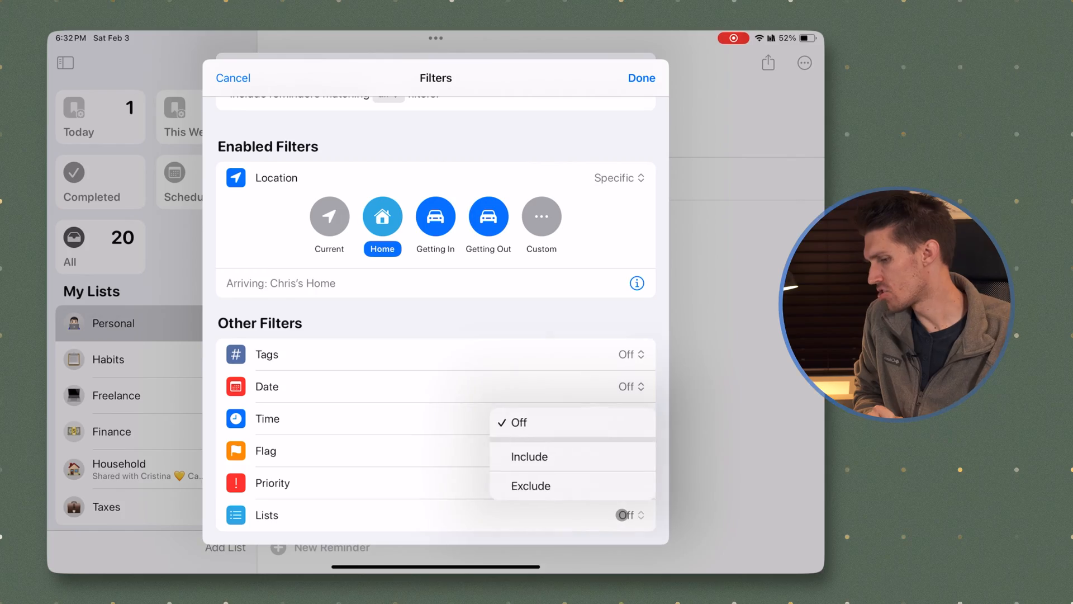
left_click(531, 485)
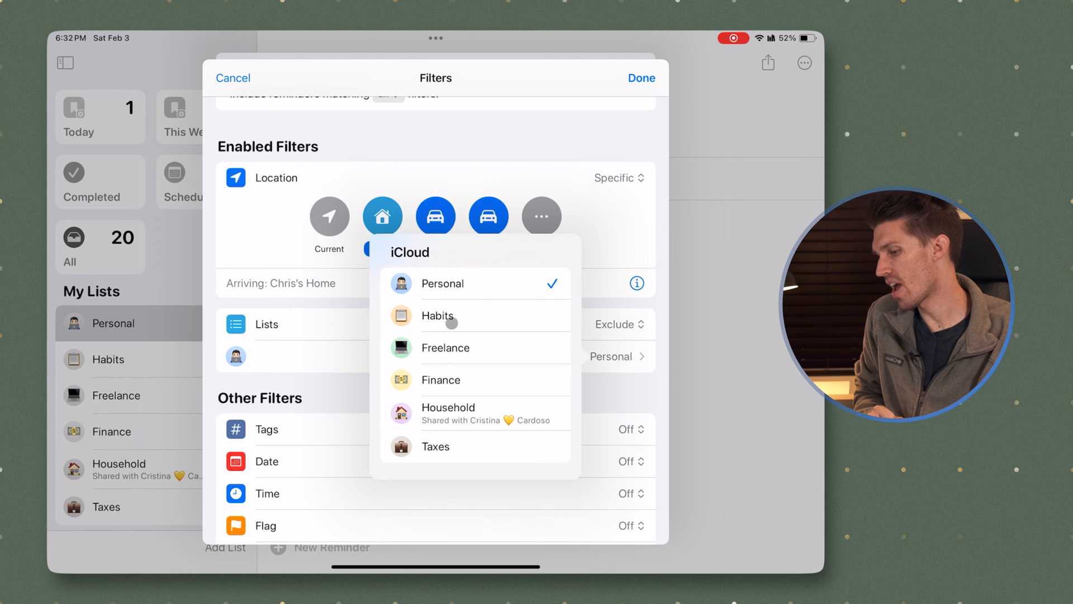
left_click(438, 315)
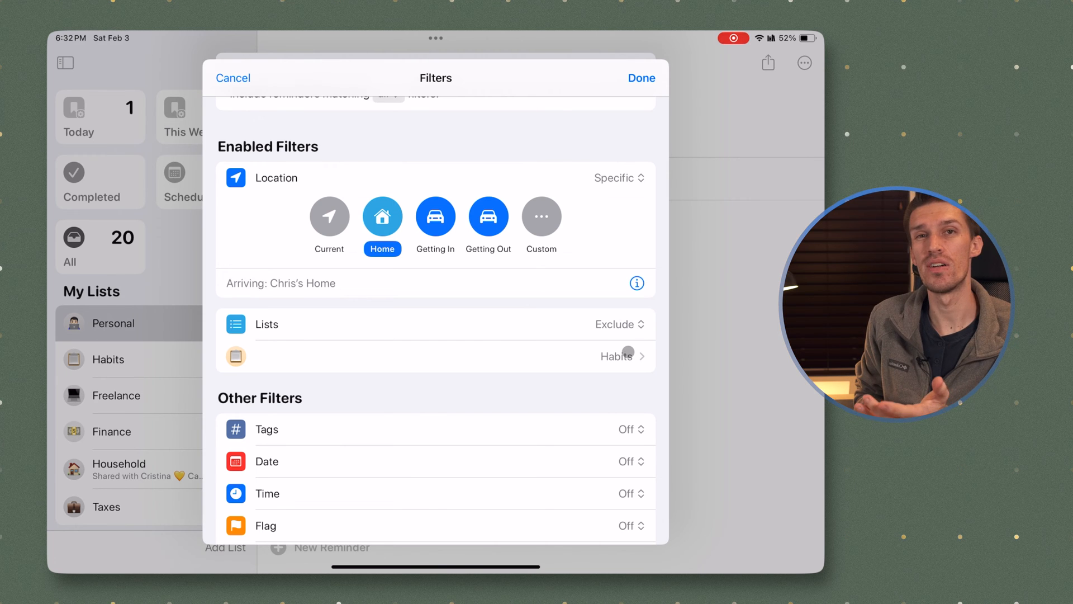
left_click(640, 78)
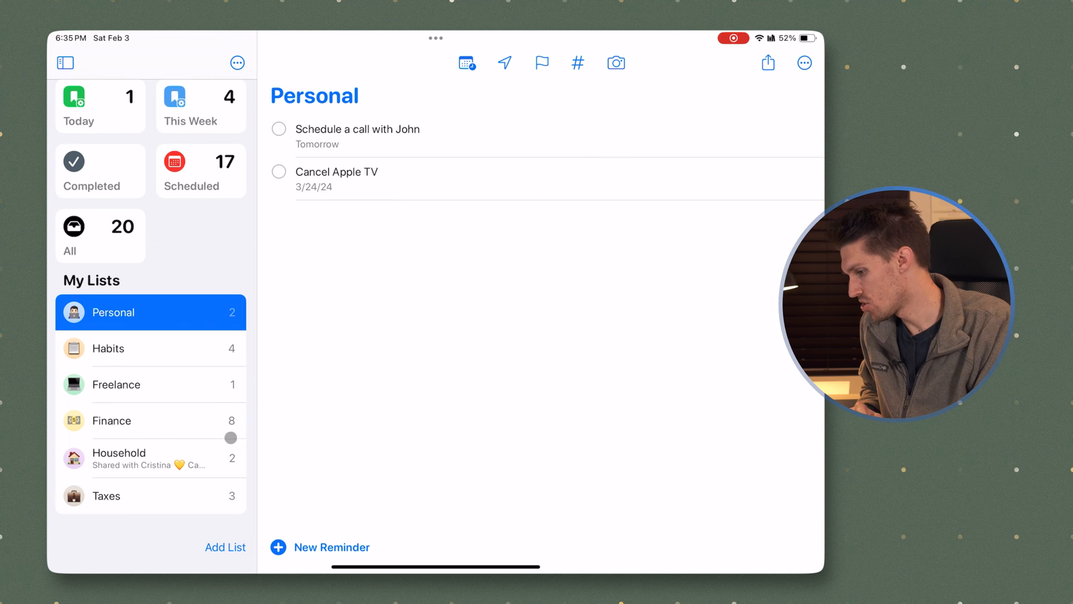
Create a purple list named 'Someday', make it a smart list, and open its filters
left_click(226, 546)
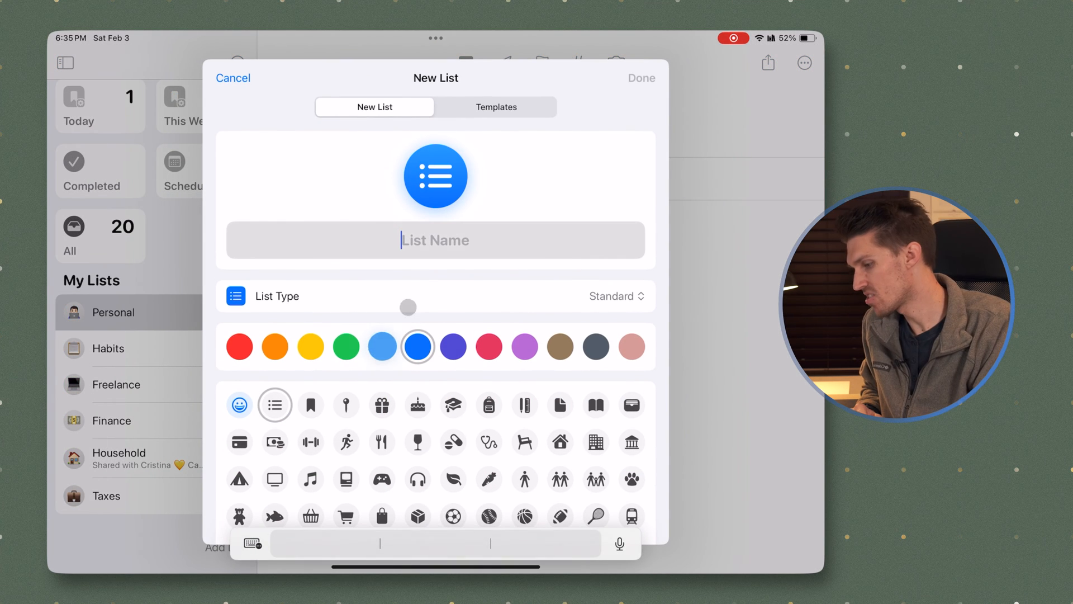
type("Someday")
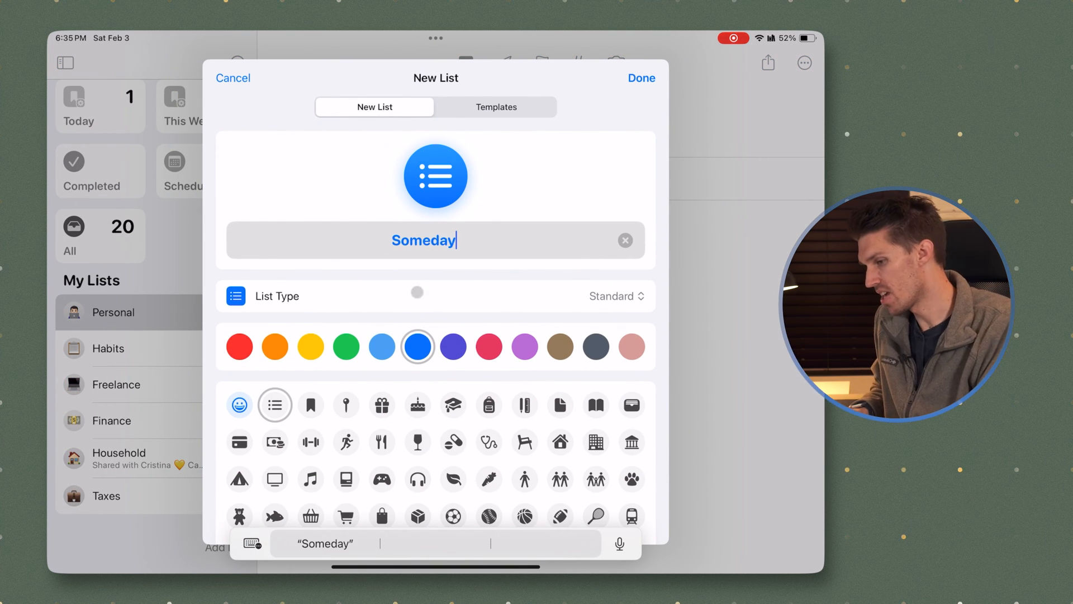
left_click(489, 405)
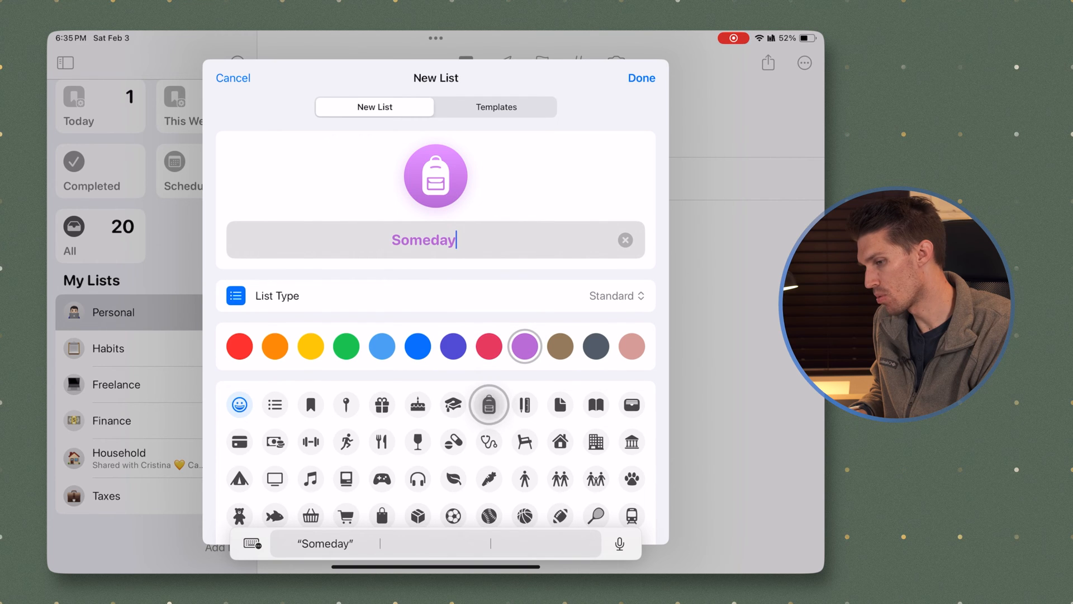
left_click(614, 295)
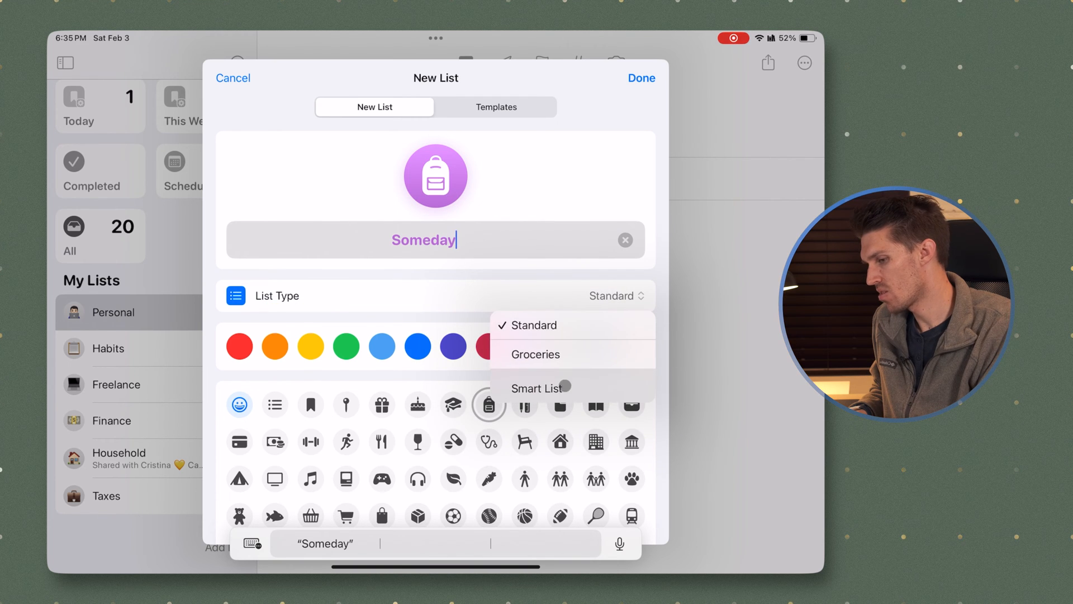
left_click(539, 388)
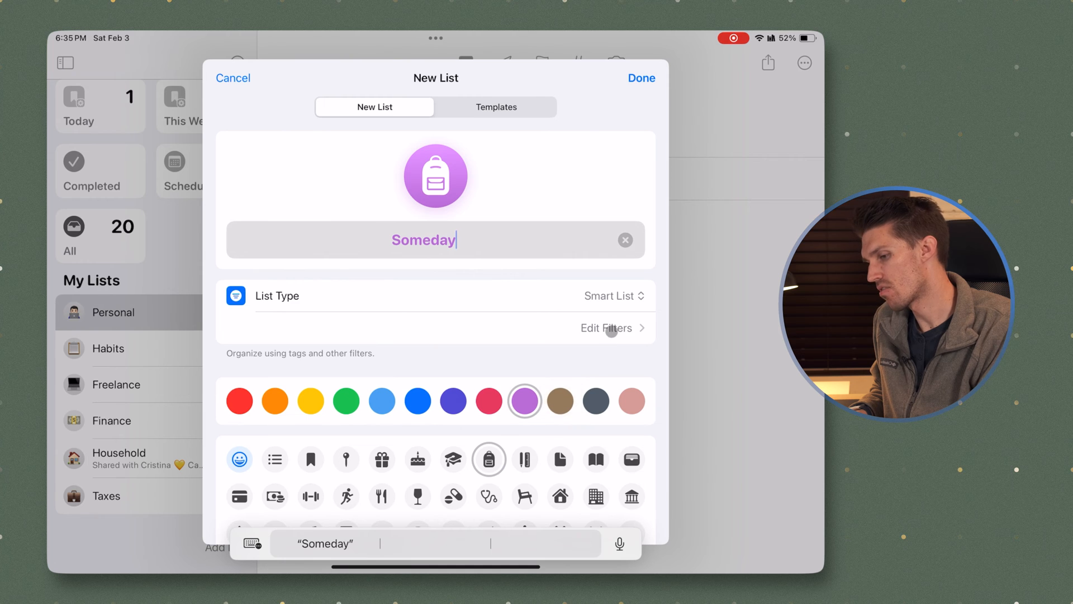
left_click(605, 328)
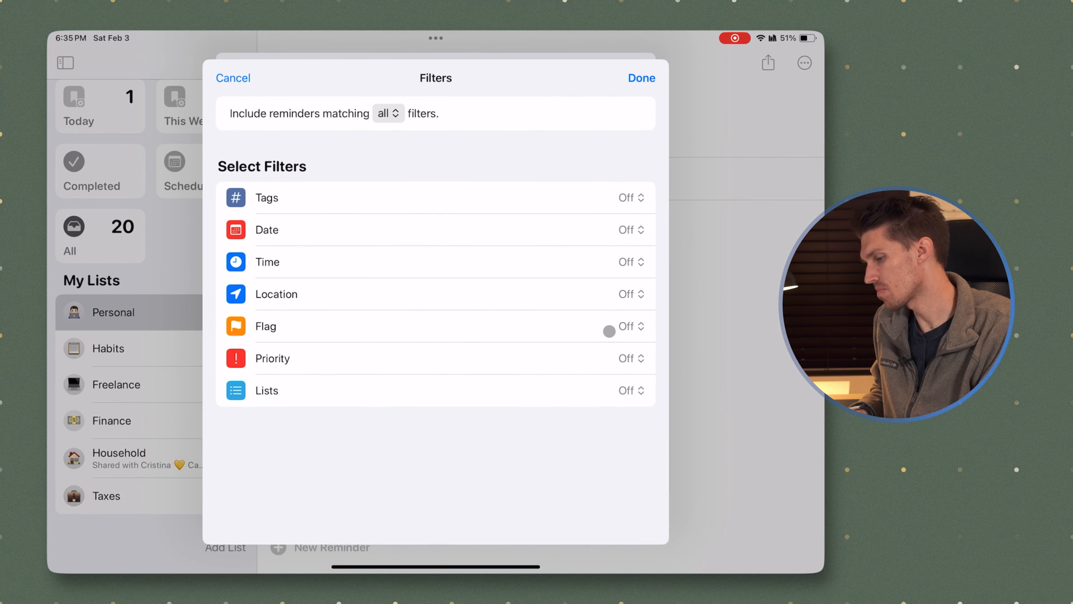
Give Someday a date condition and save the smart list
left_click(629, 229)
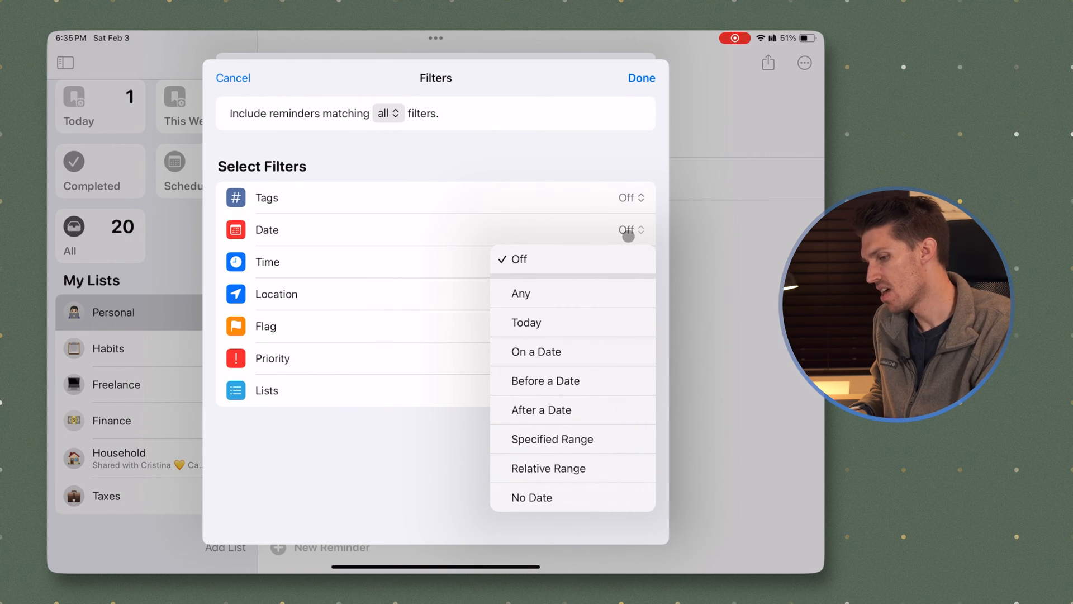
left_click(531, 497)
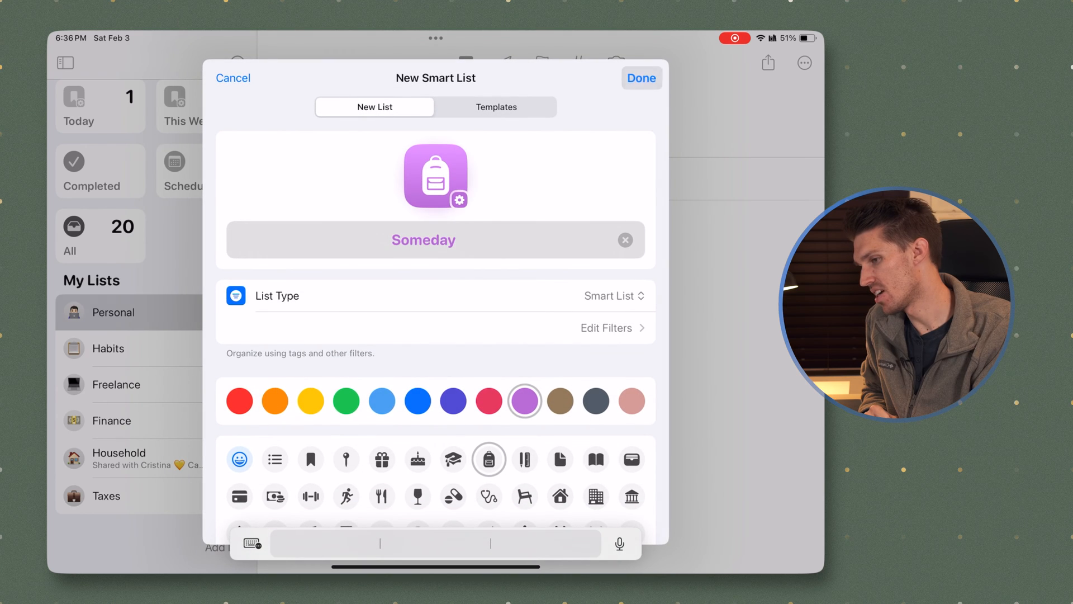
left_click(640, 77)
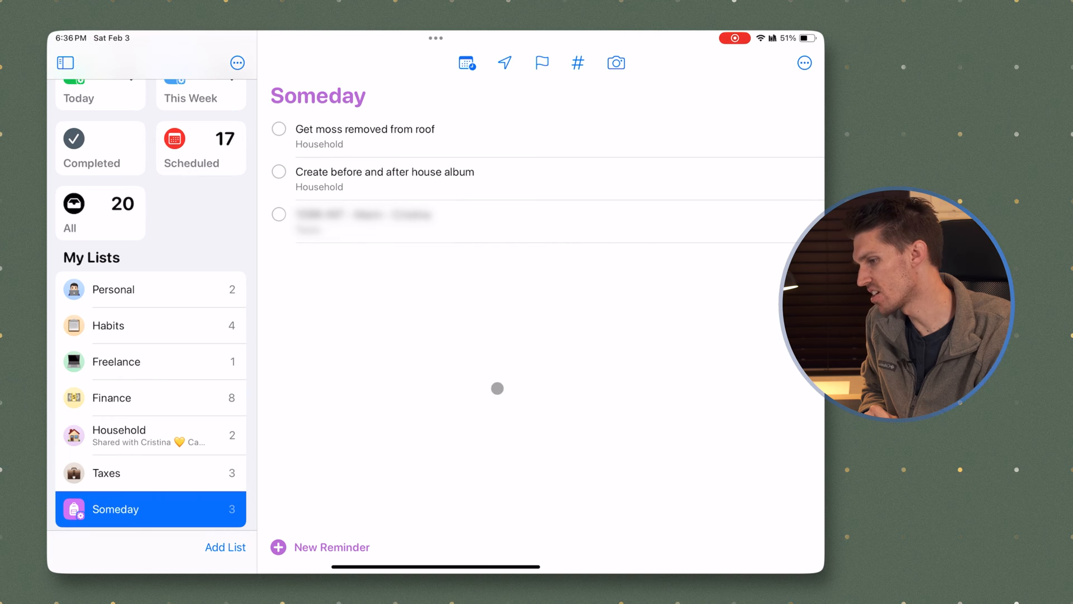
mouse_move(386, 382)
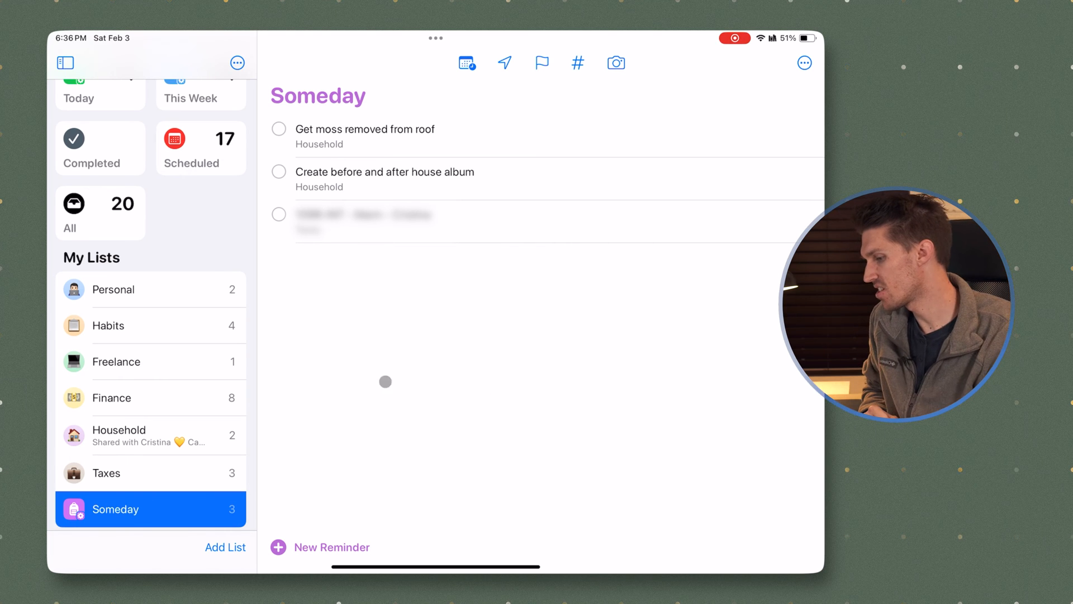
mouse_move(116, 452)
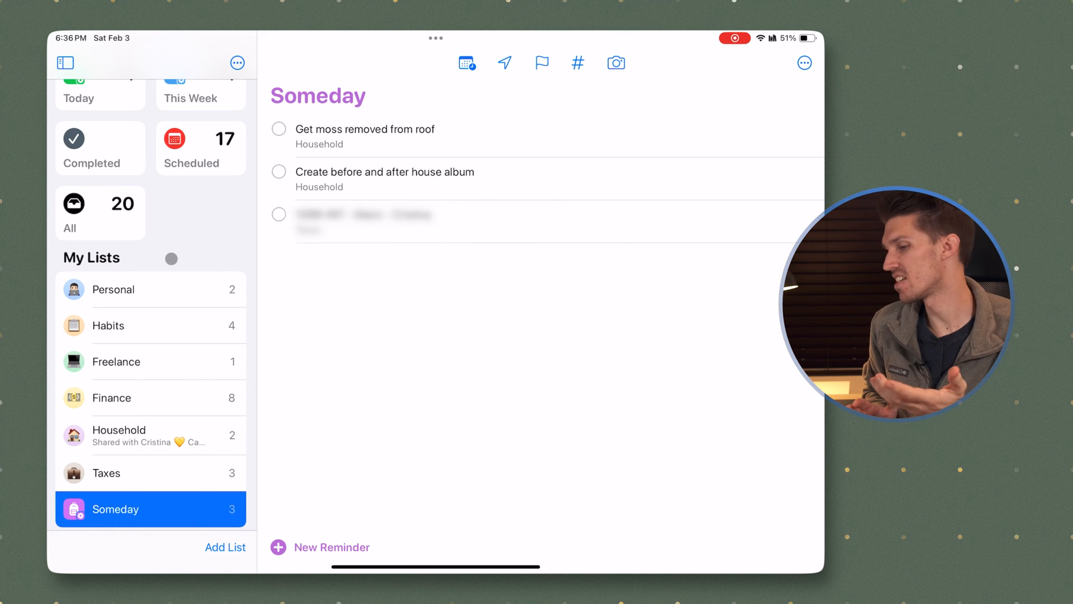
Begin another new list from Add List at the bottom of the sidebar
left_click(225, 547)
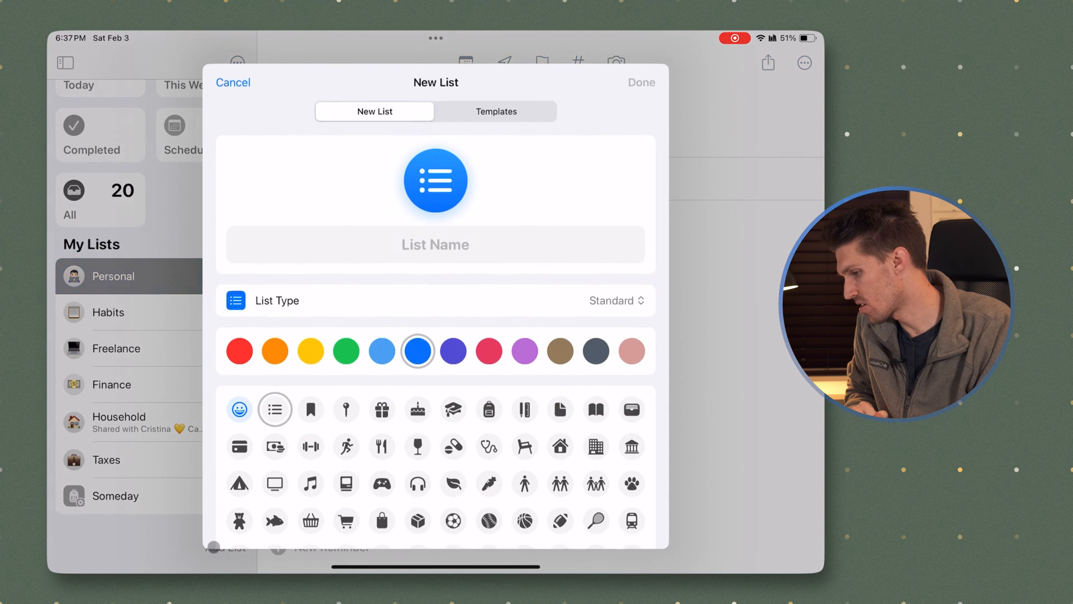
Name the list 'This Week' with a document icon, make it a smart list, and open filters
type("This Week")
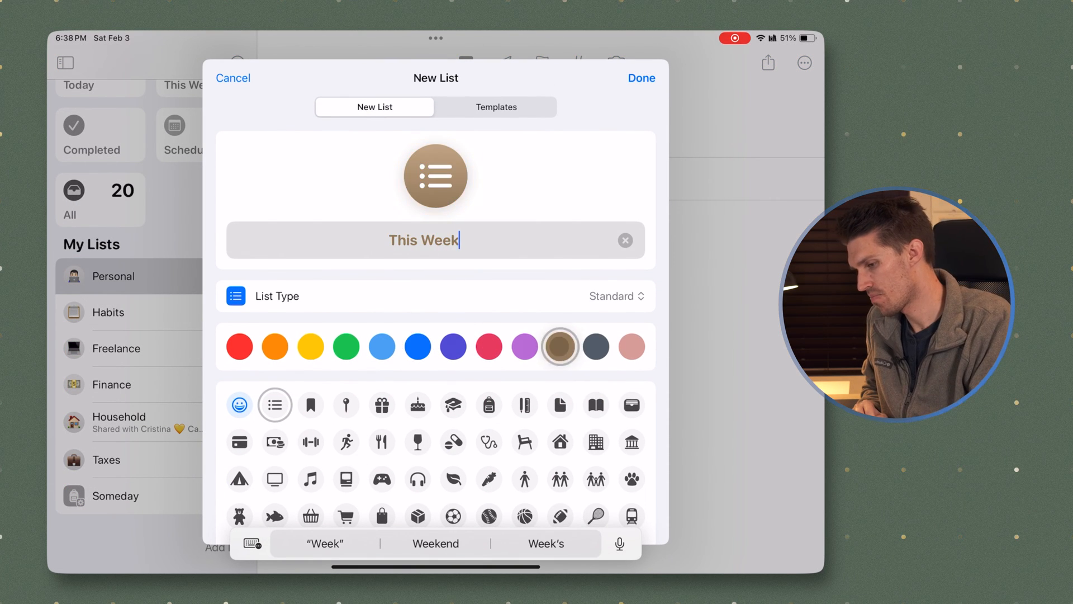
left_click(560, 404)
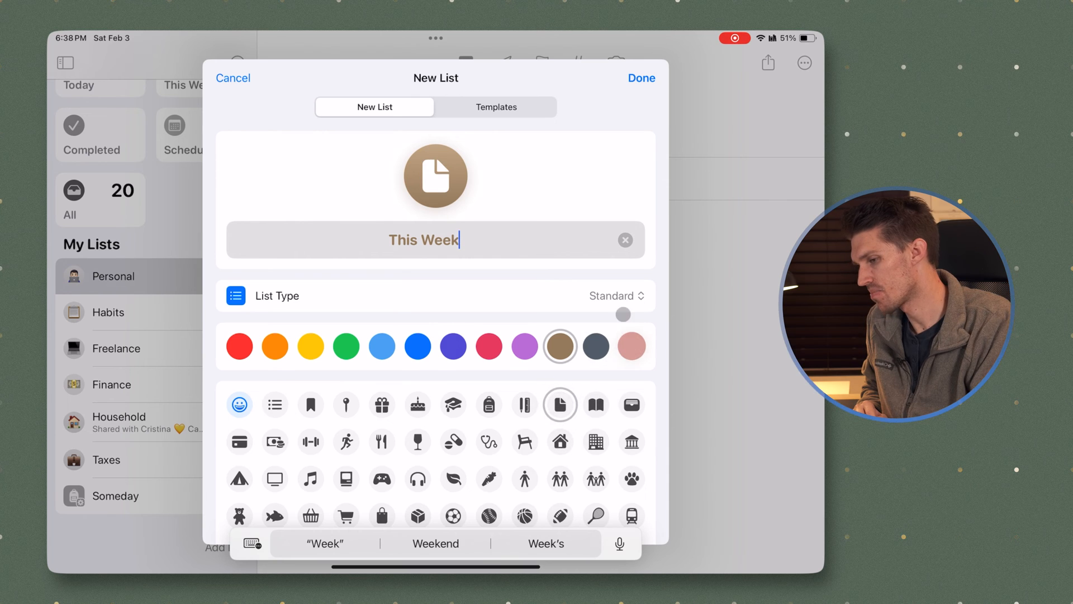
left_click(614, 296)
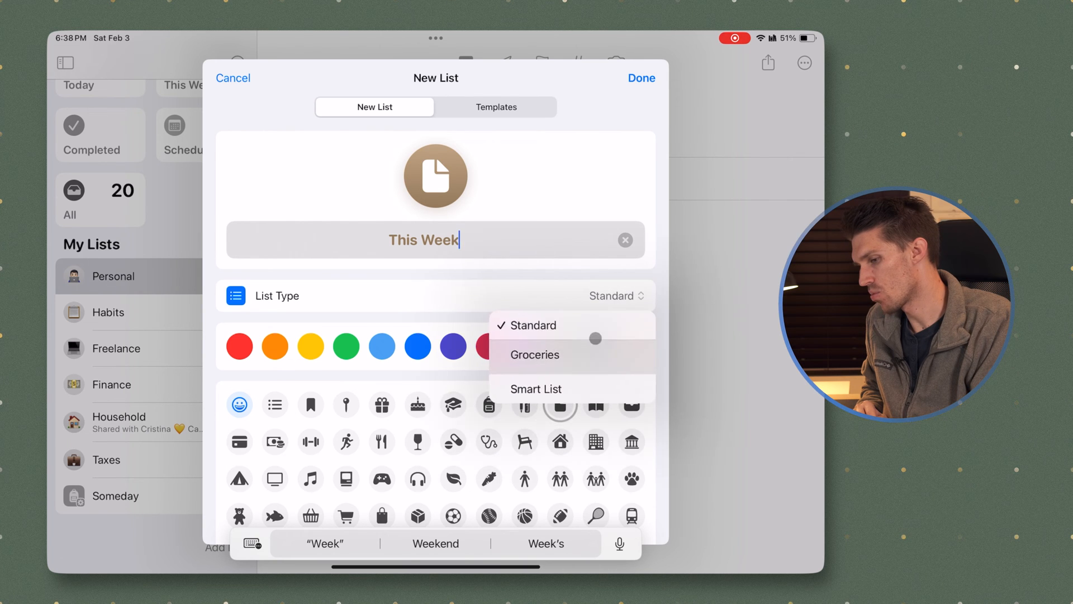
left_click(537, 388)
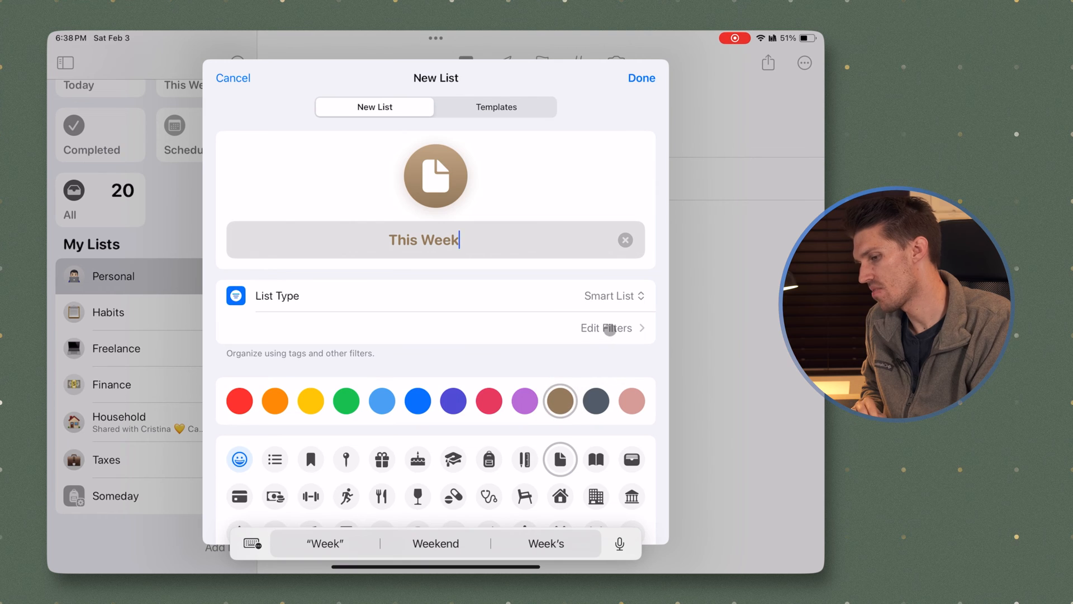
left_click(605, 328)
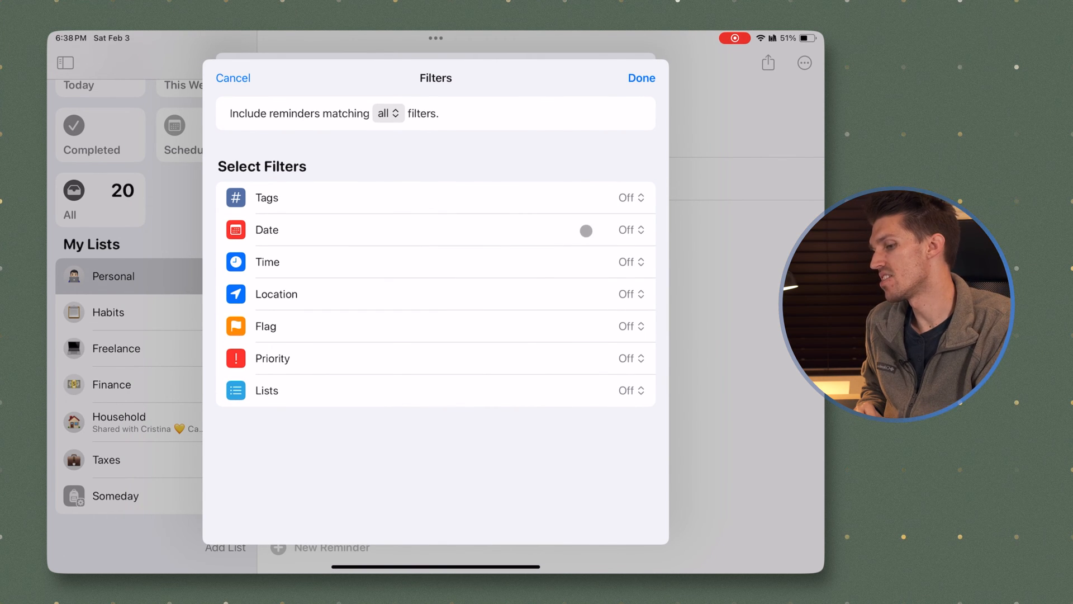
Filter This Week to a relative range of the next 5 days, including past-due reminders
left_click(628, 229)
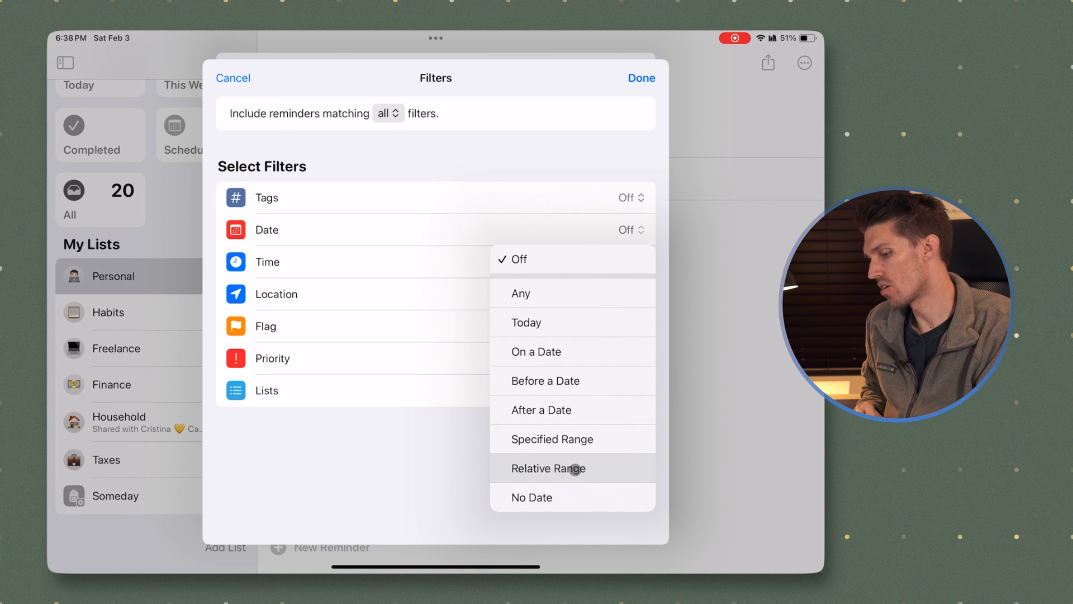
left_click(547, 468)
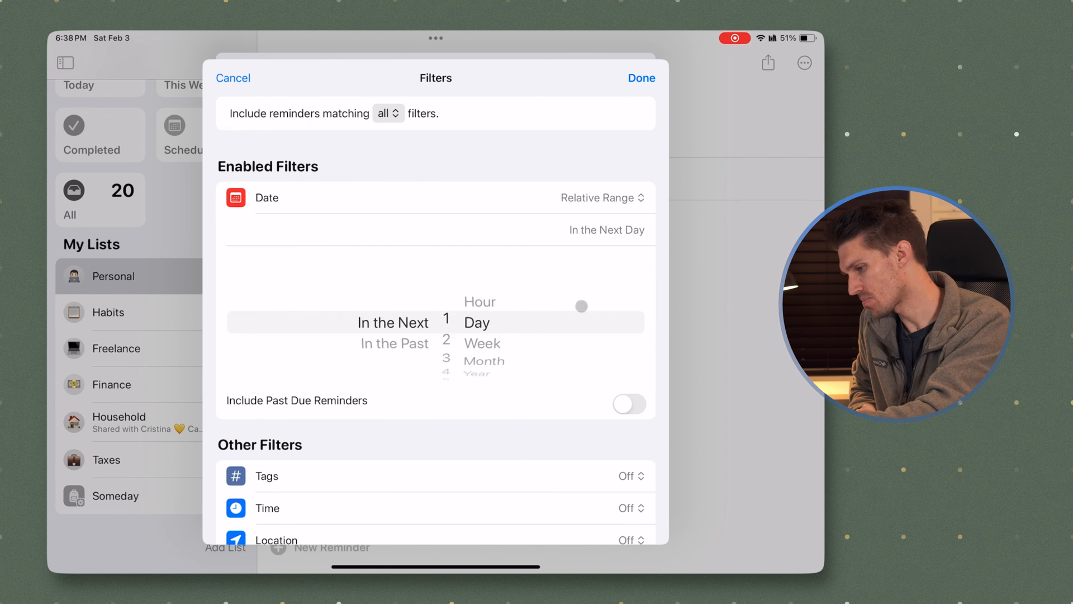
scroll("down", 3)
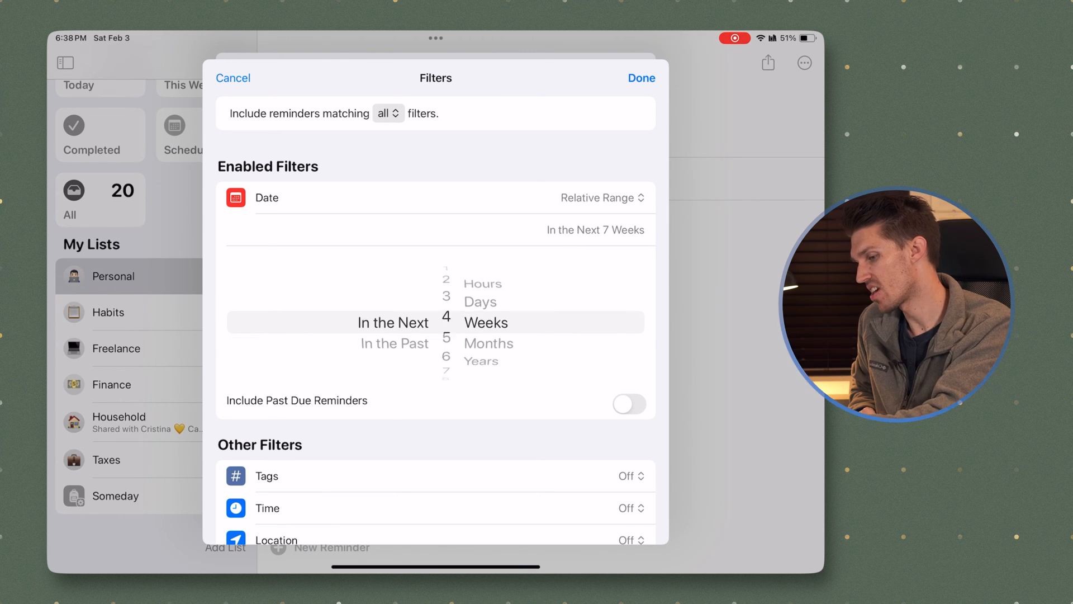
scroll("down", 3)
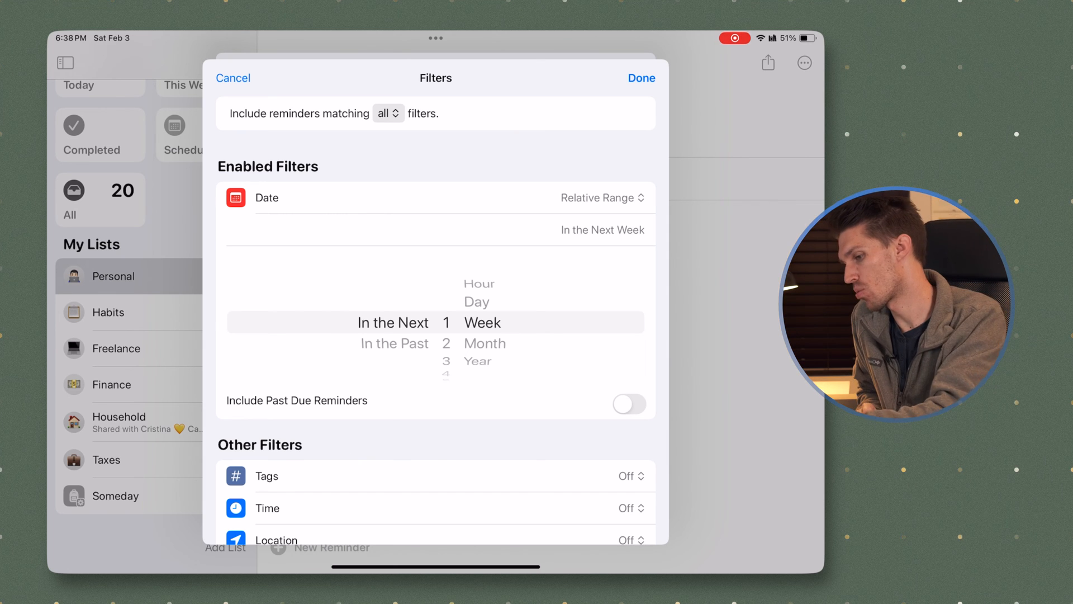
scroll("down", 3)
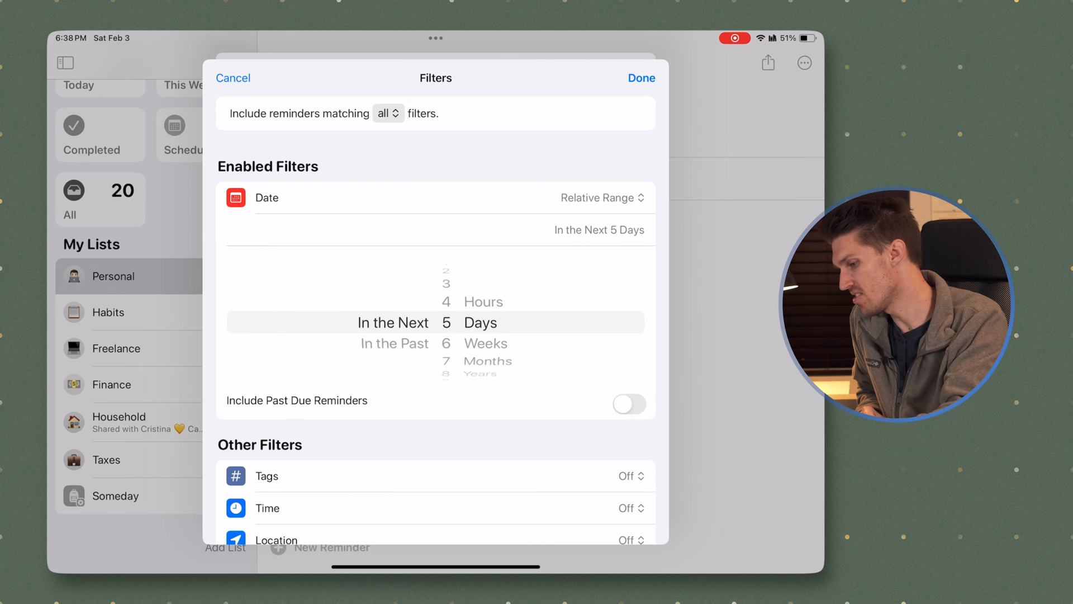
left_click(629, 404)
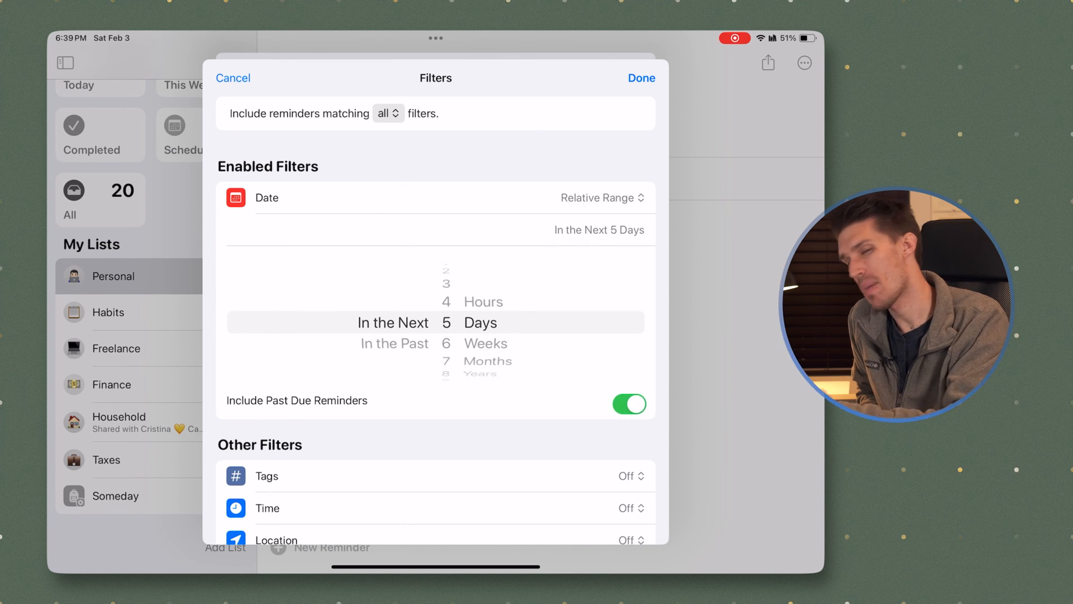
mouse_move(692, 289)
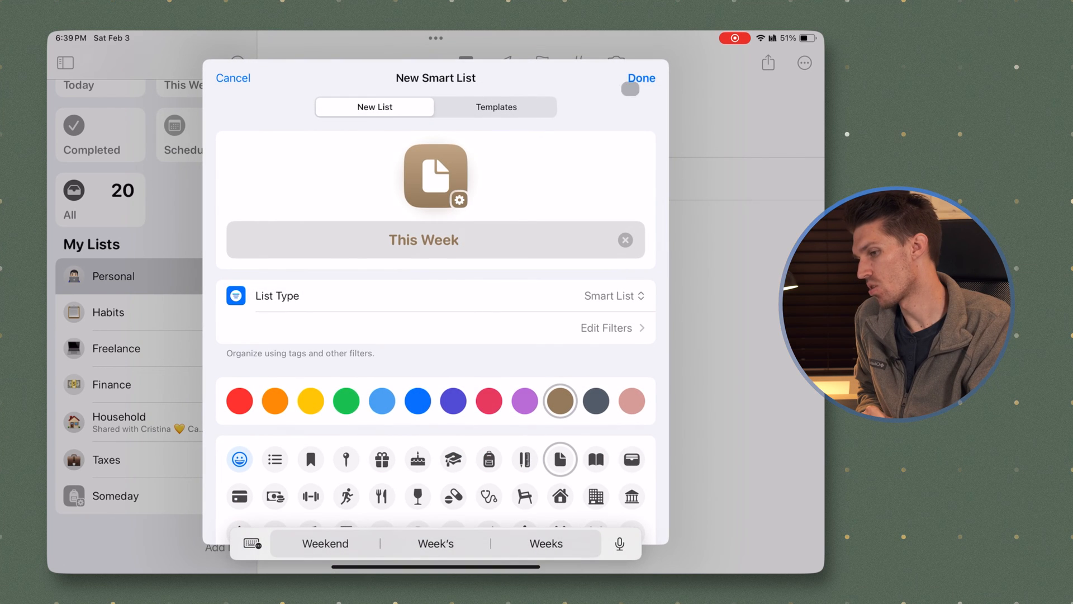
Save the This Week smart list and begin another new list
left_click(640, 78)
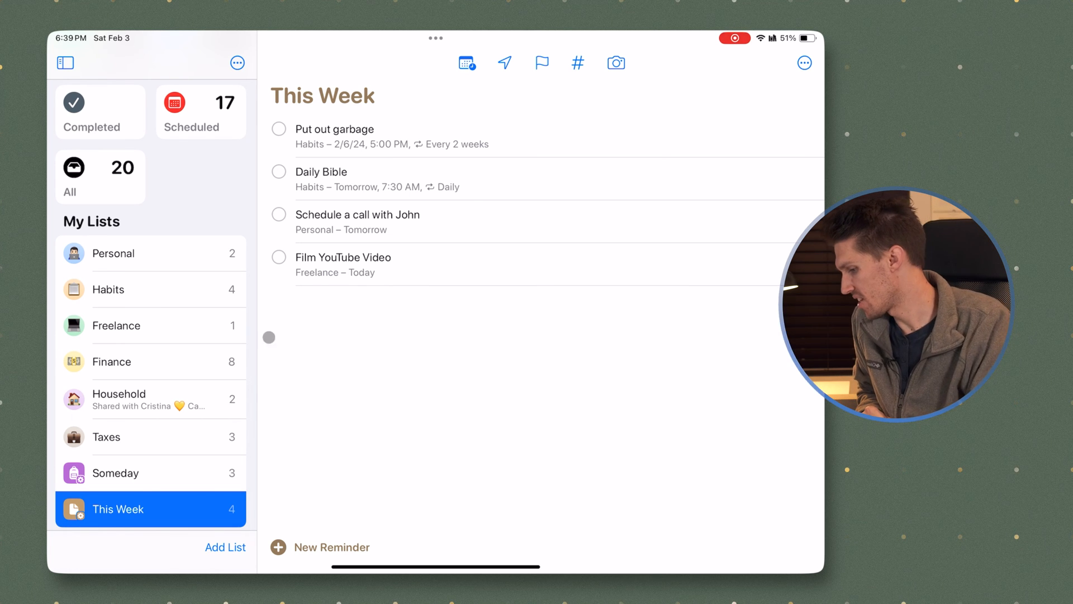
left_click(226, 547)
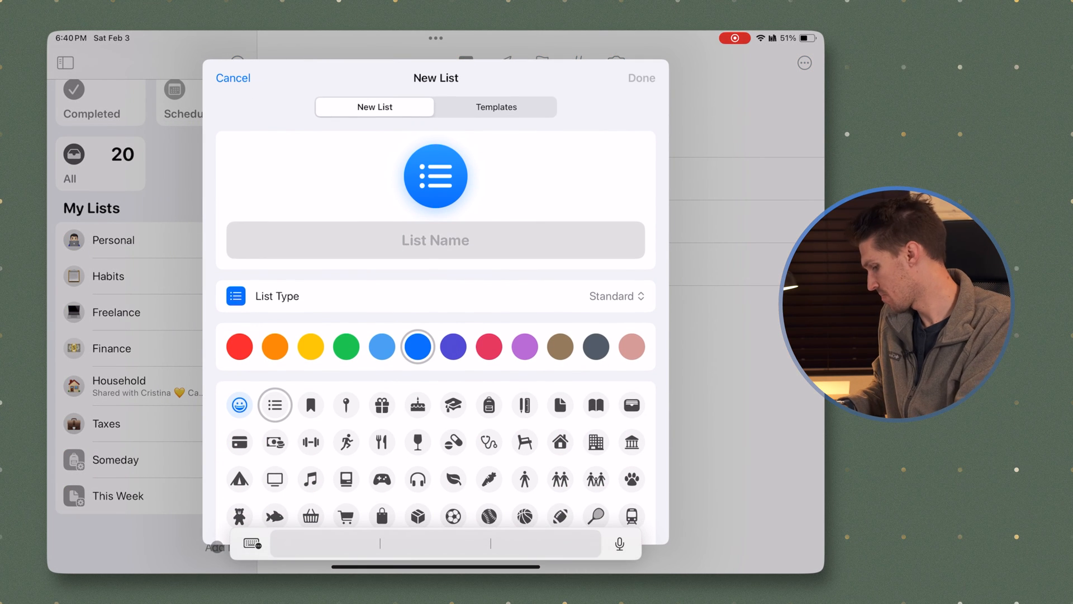
Name the list 'Tomorrow' with a bookmark icon, make it a smart list, and open filters
type("Tomorrow")
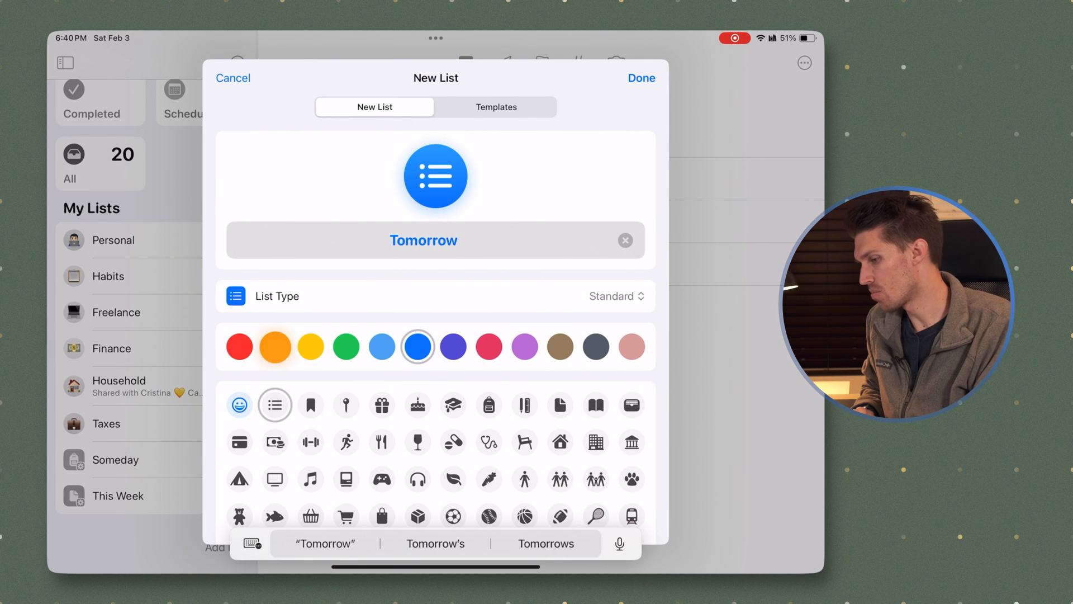
left_click(310, 404)
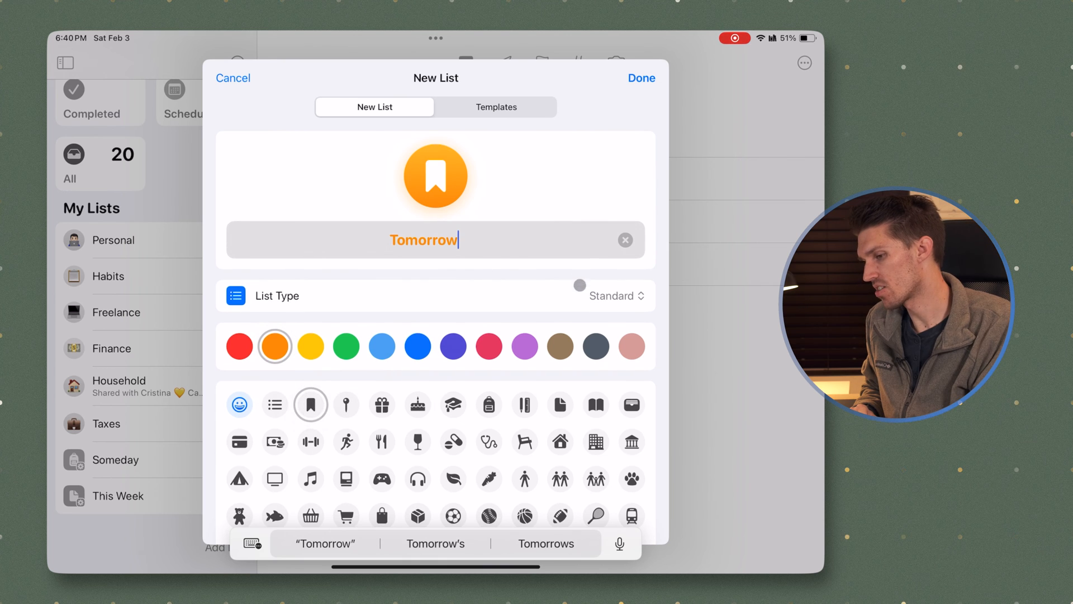
left_click(610, 295)
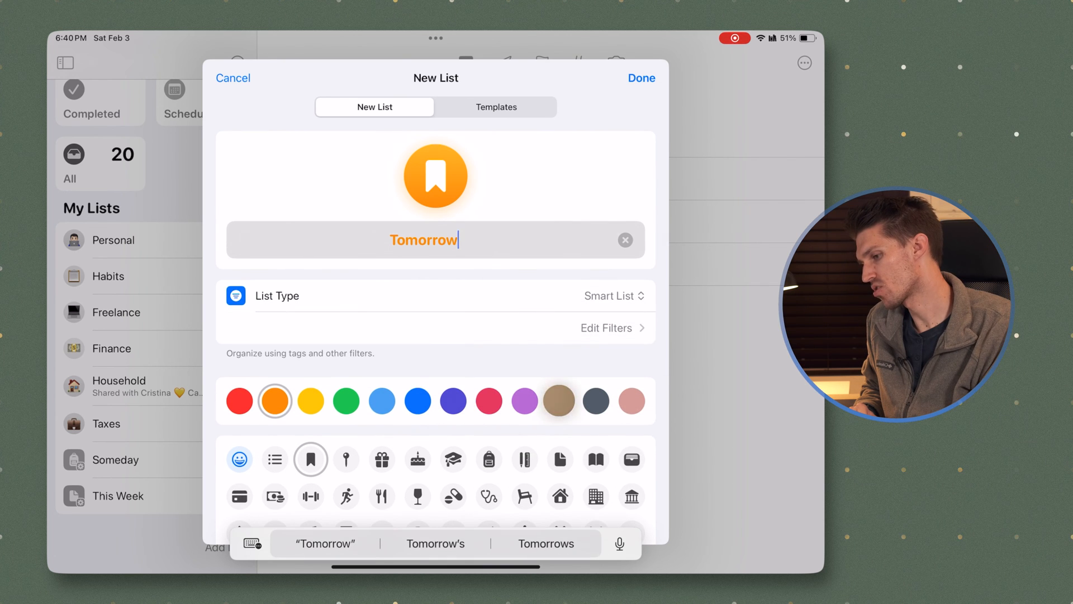
left_click(605, 327)
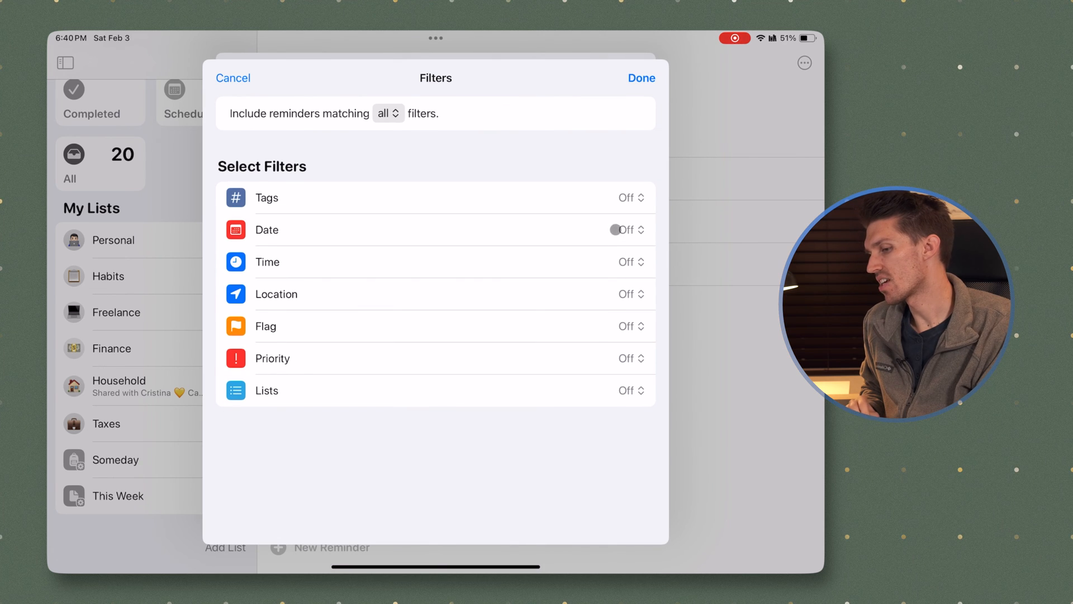
Set Tomorrow's date filter to a relative range, including past-due reminders
left_click(624, 229)
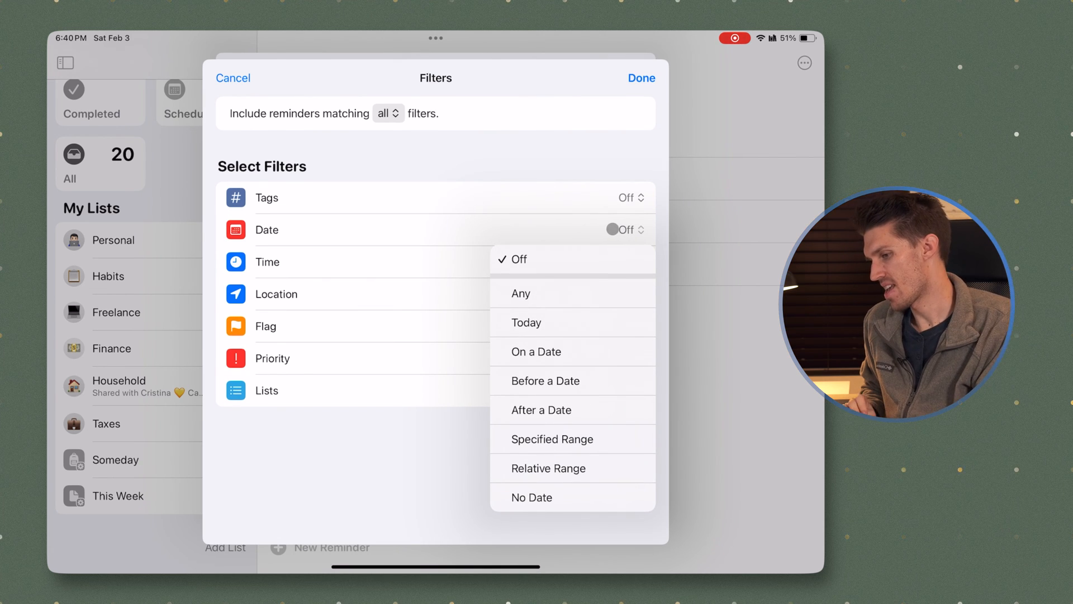
mouse_move(565, 400)
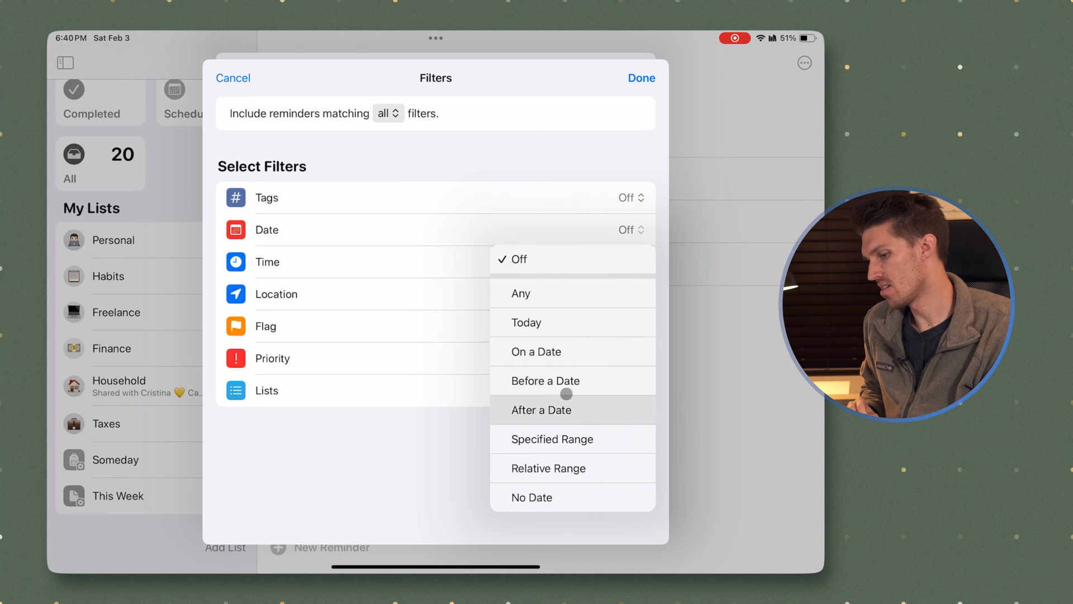
left_click(547, 468)
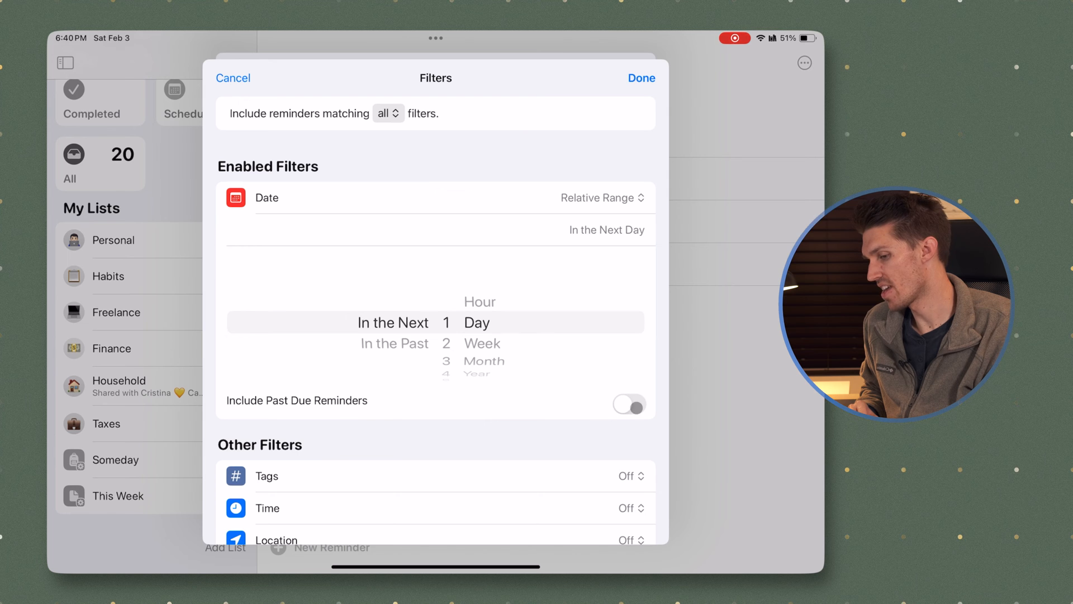
left_click(628, 404)
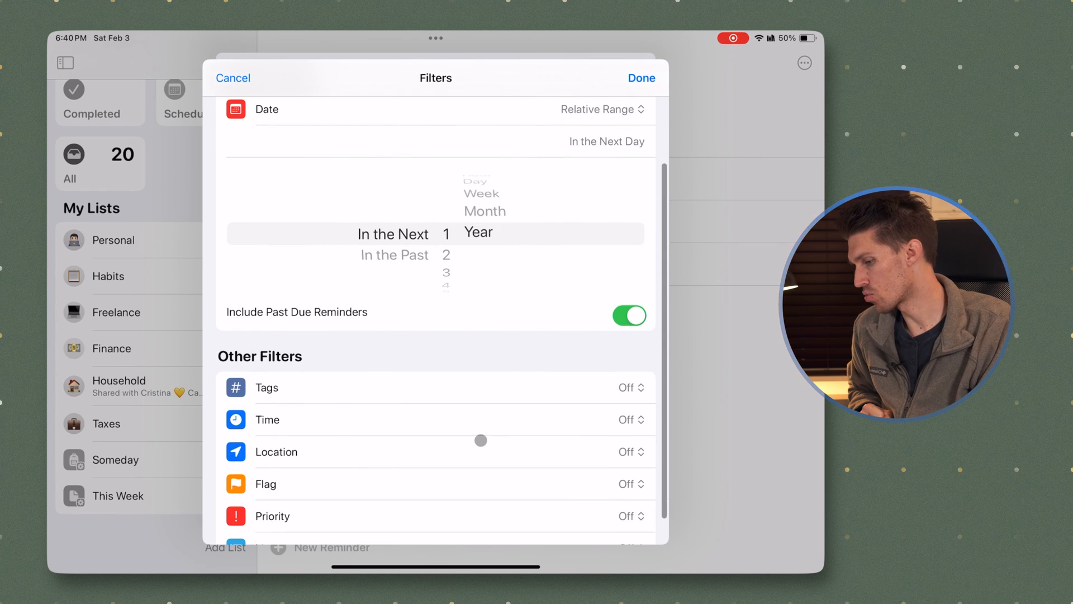
Restrict the smart list's Lists filter to include only Freelance reminders
left_click(630, 452)
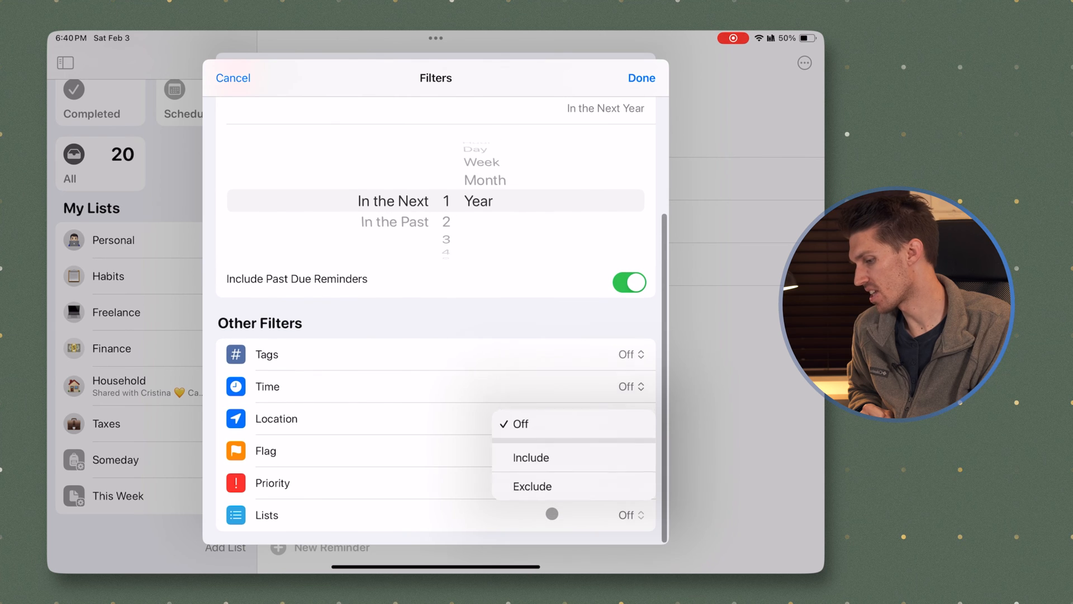
left_click(529, 457)
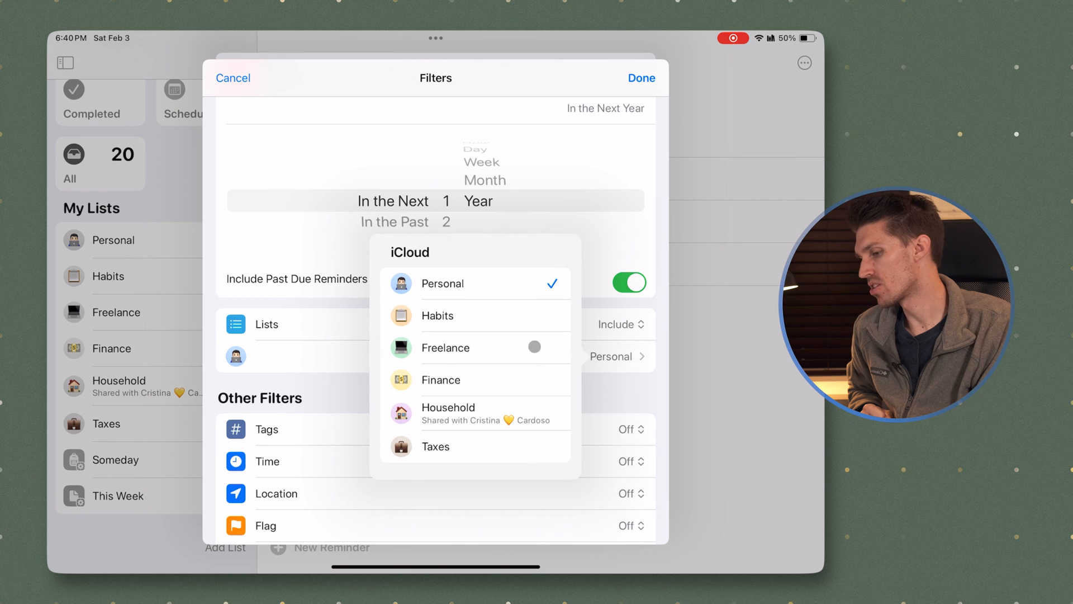
left_click(445, 347)
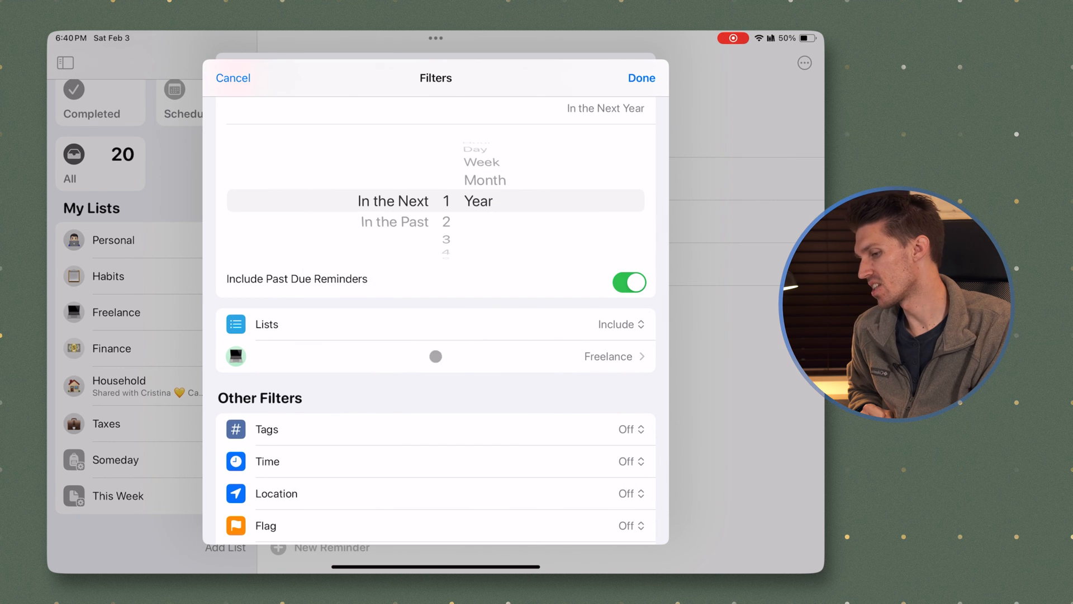
scroll("down", 3)
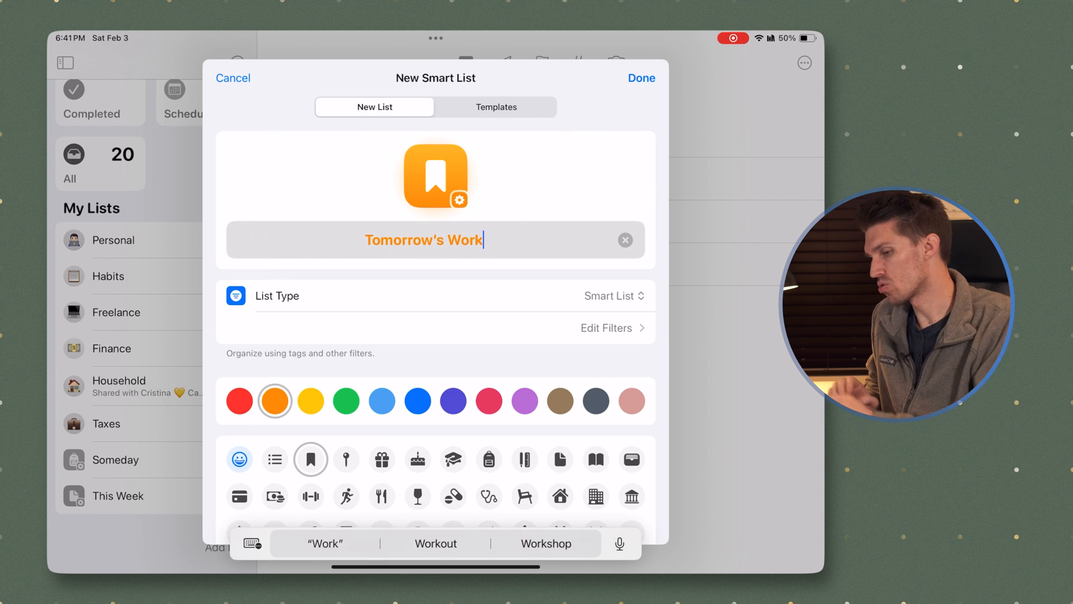
Create the Tomorrow's Work smart list and open it from the sidebar
left_click(641, 77)
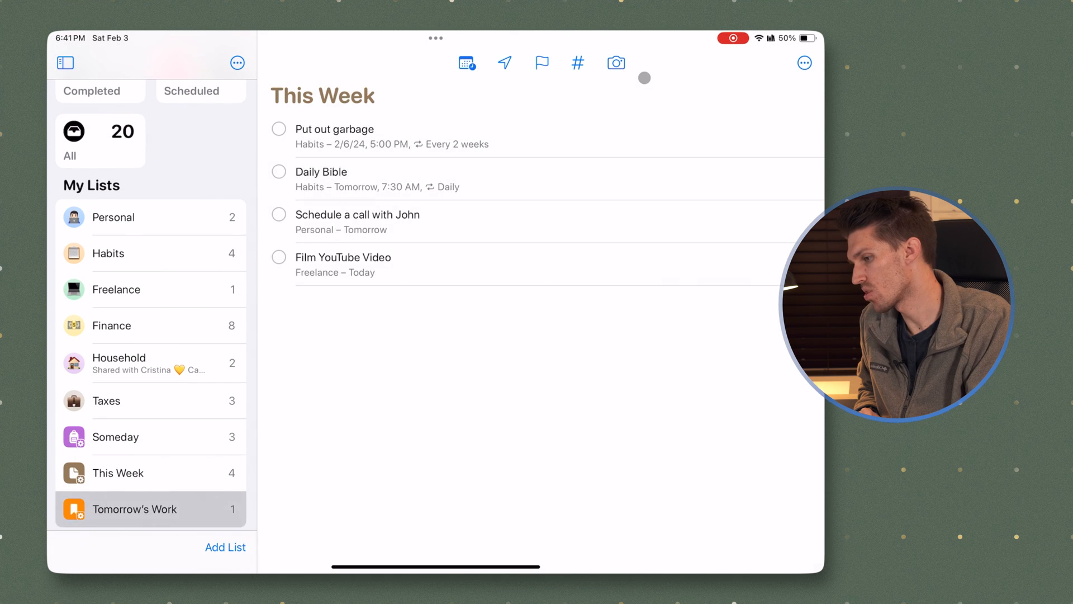
left_click(134, 509)
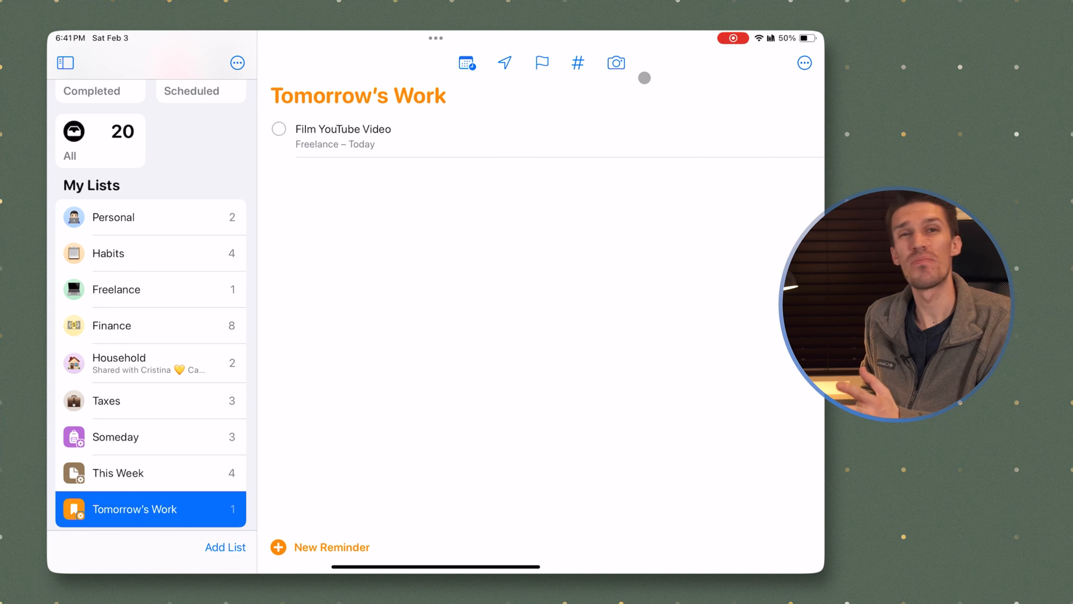